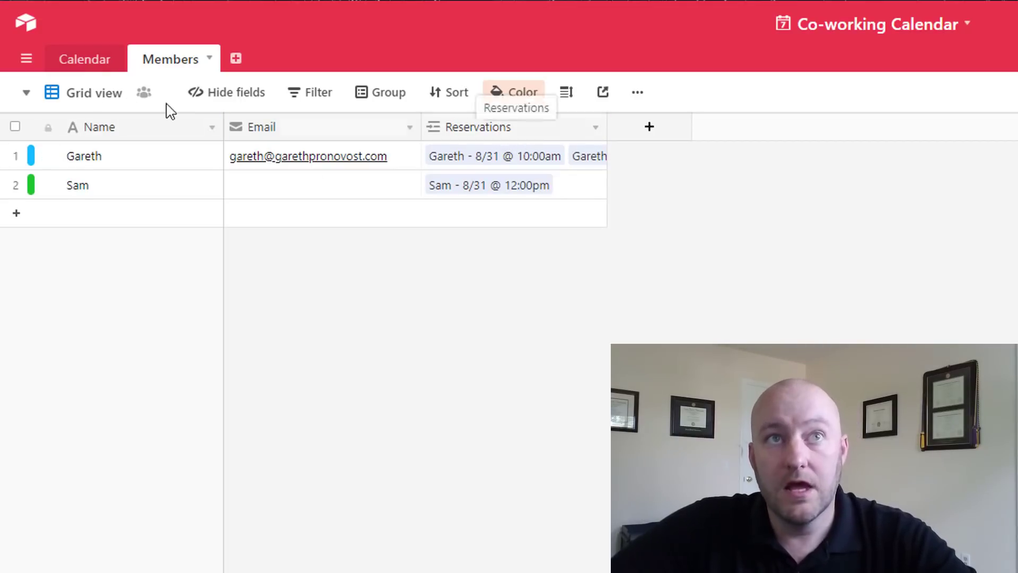
Step: Switch to the Calendar table listing the five desk reservations
{"action": "left_click", "coordinate": [85, 58]}
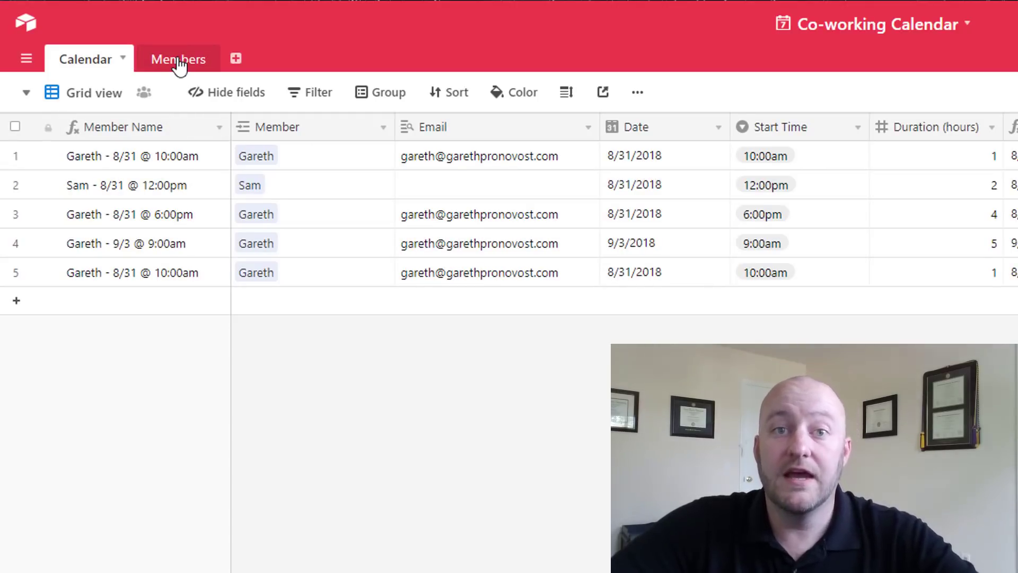
{"action": "scroll", "scroll_direction": "right", "scroll_amount": 3}
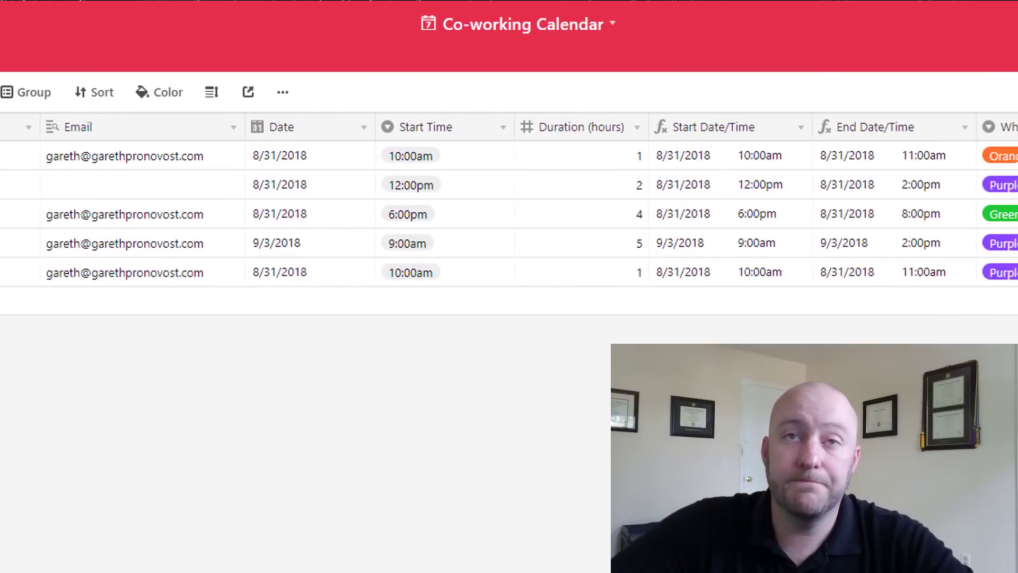
{"action": "scroll", "scroll_direction": "right", "scroll_amount": 3}
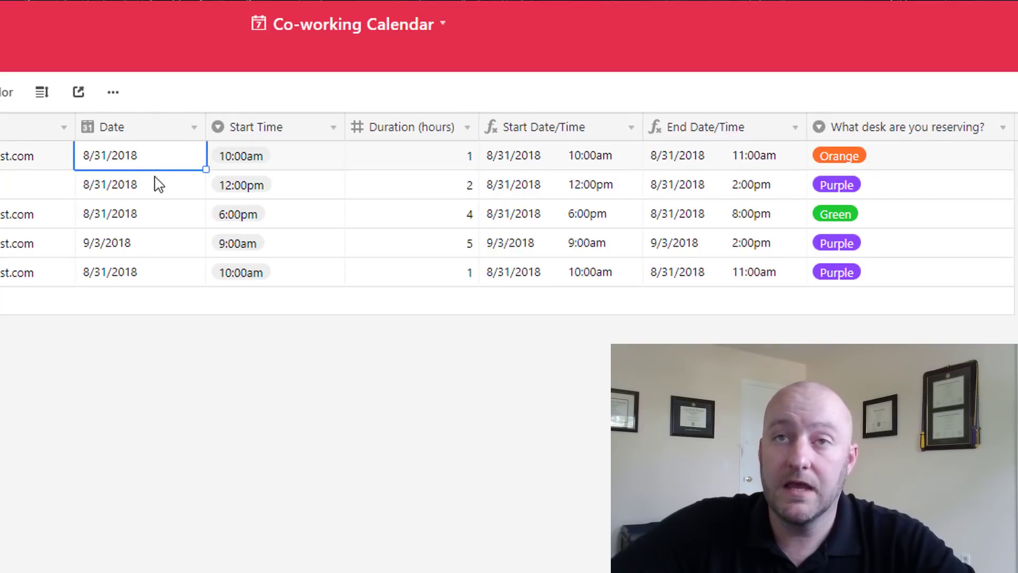
{"action": "mouse_move", "coordinate": [309, 180]}
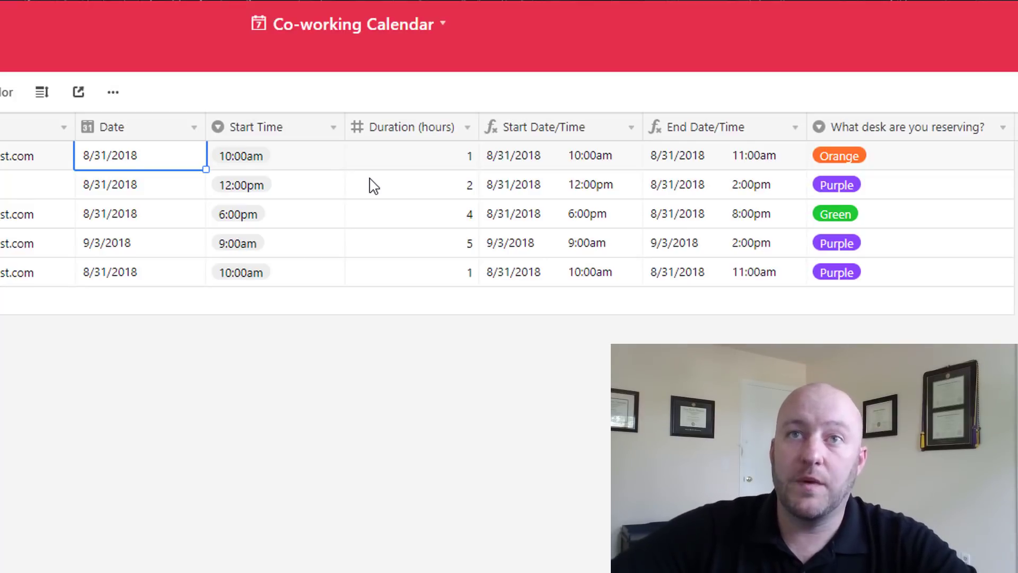
{"action": "mouse_move", "coordinate": [306, 167]}
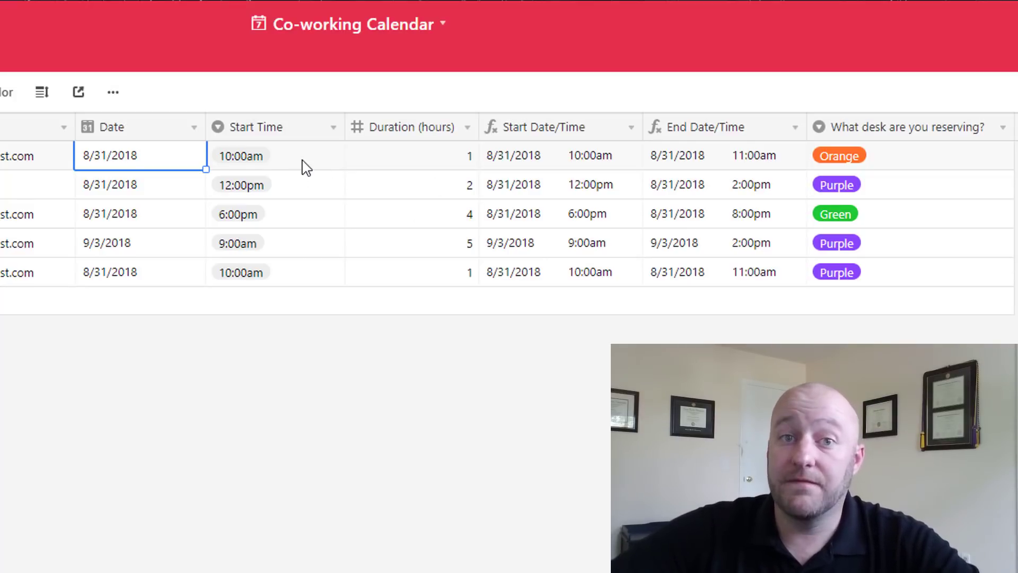
{"action": "mouse_move", "coordinate": [487, 185]}
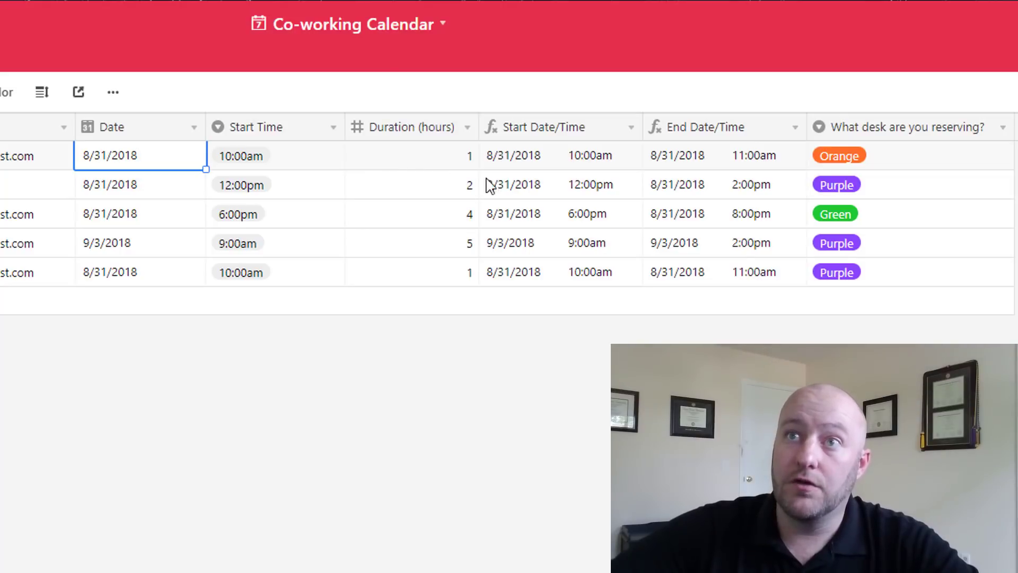
{"action": "mouse_move", "coordinate": [516, 163]}
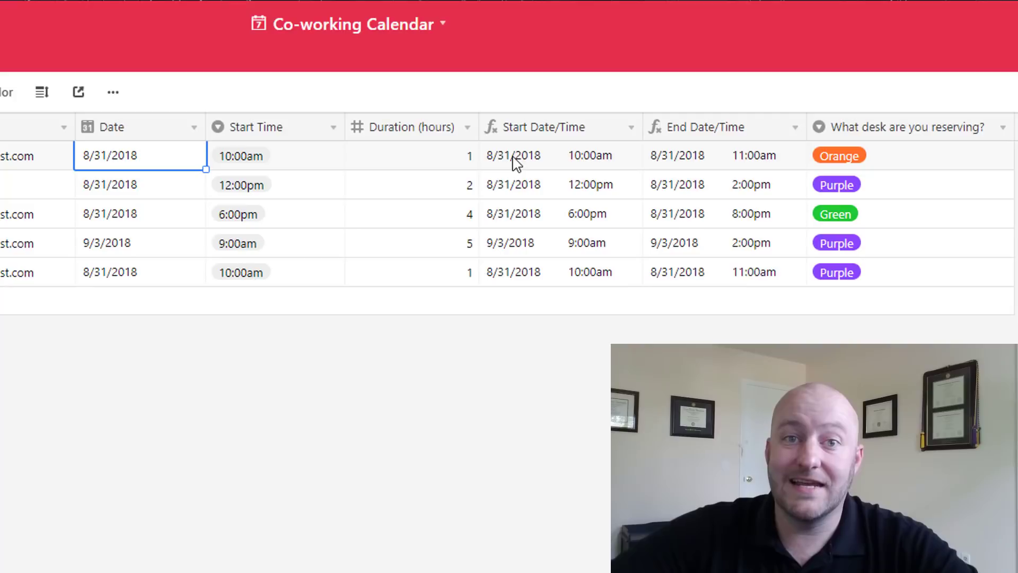
{"action": "mouse_move", "coordinate": [705, 153]}
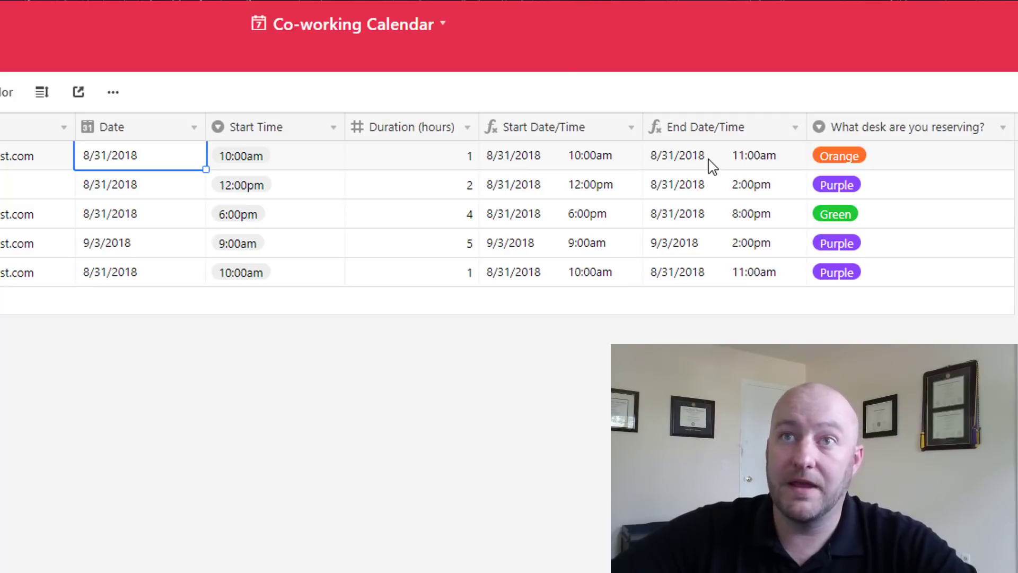
{"action": "mouse_move", "coordinate": [373, 223]}
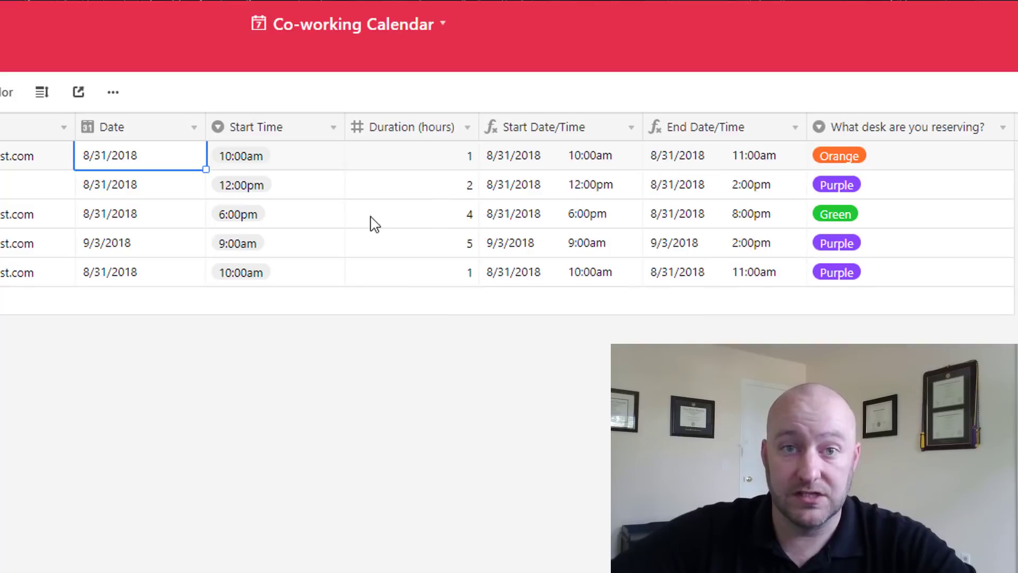
{"action": "mouse_move", "coordinate": [260, 240]}
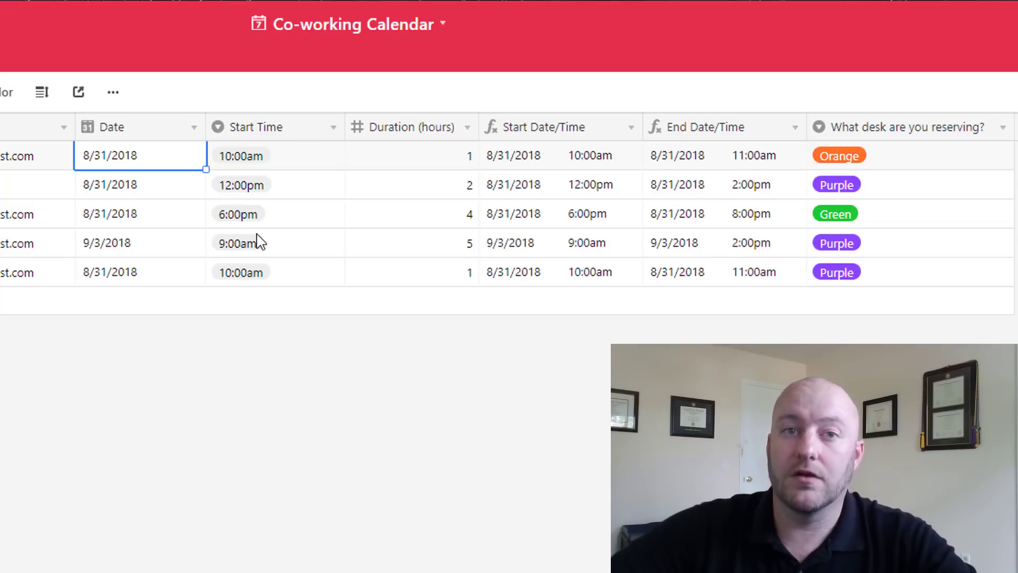
{"action": "mouse_move", "coordinate": [627, 147]}
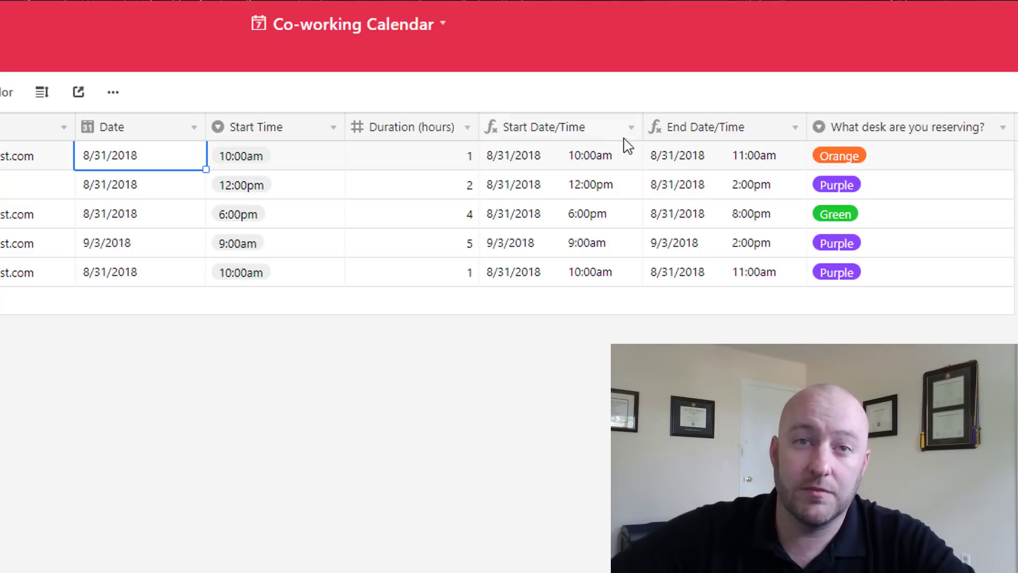
{"action": "mouse_move", "coordinate": [704, 126]}
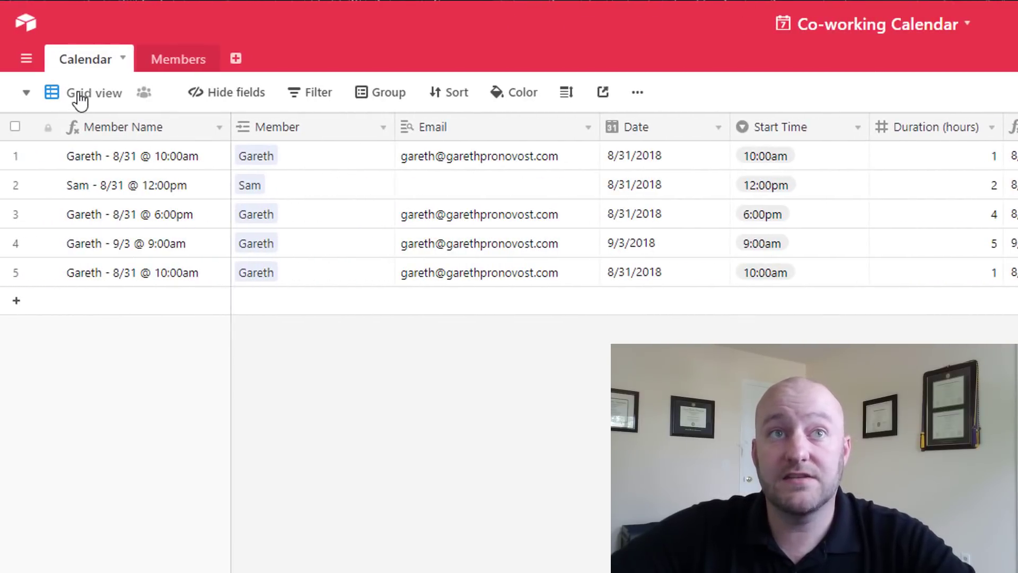
Step: Create a Calendar view spanning start to end date-times, coloured by reserved desk
{"action": "left_click", "coordinate": [95, 92]}
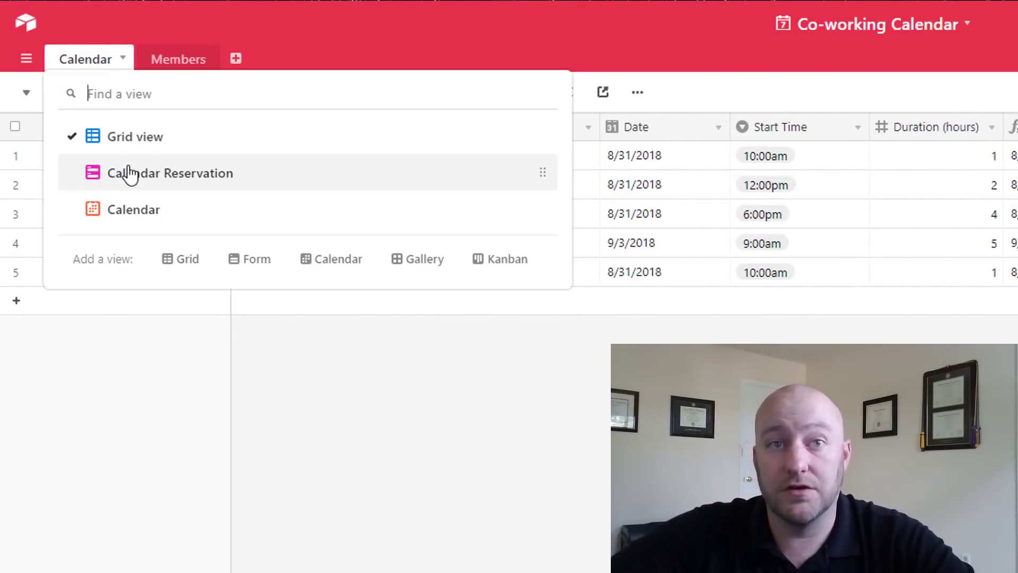
{"action": "left_click", "coordinate": [171, 173]}
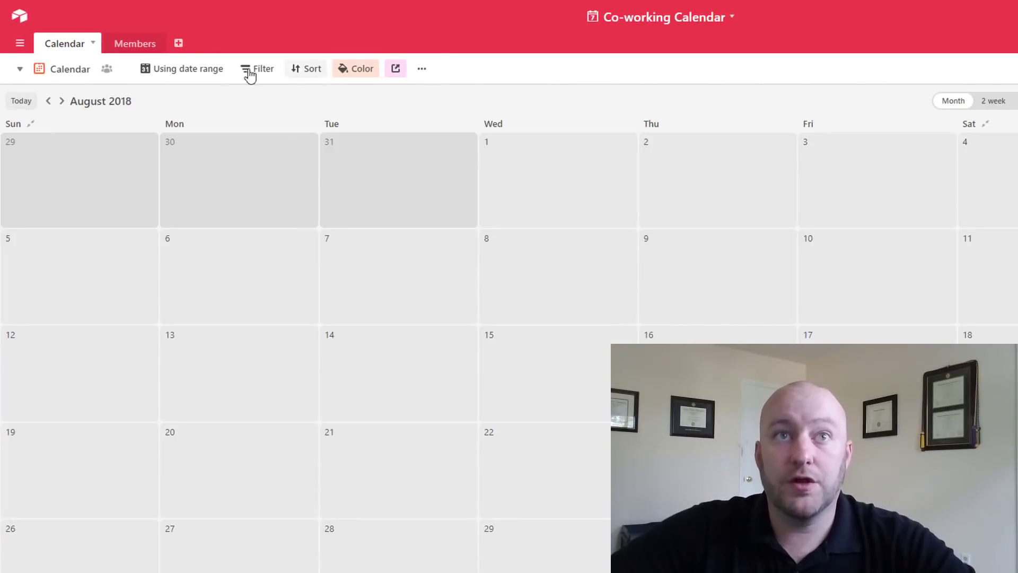
{"action": "left_click", "coordinate": [187, 69]}
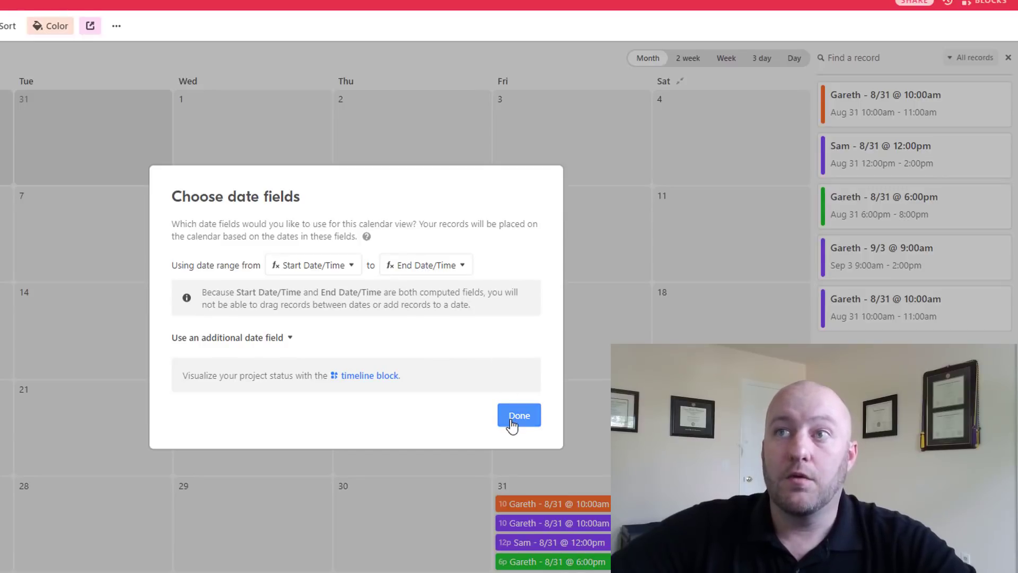
{"action": "left_click", "coordinate": [519, 415]}
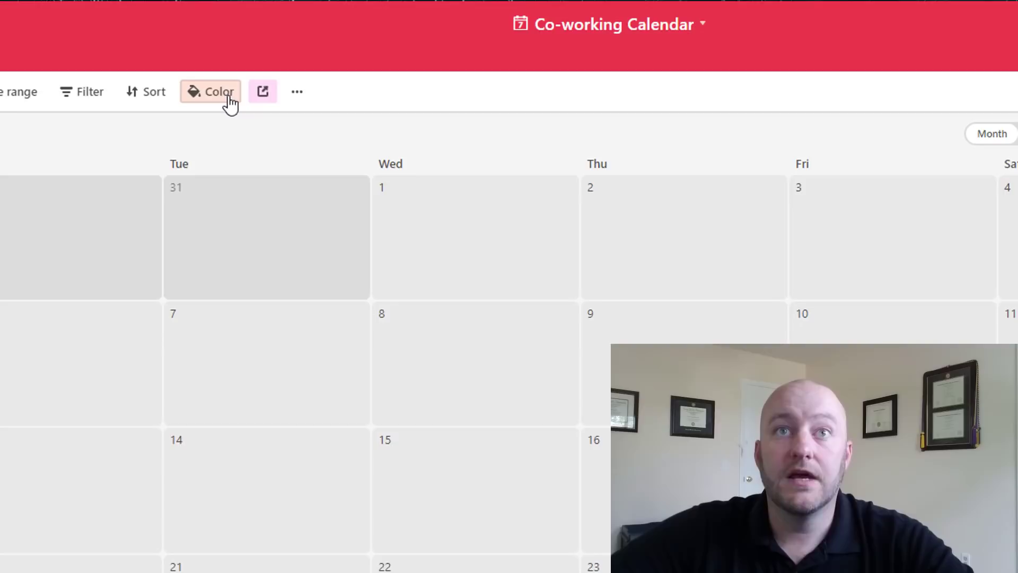
{"action": "left_click", "coordinate": [210, 90]}
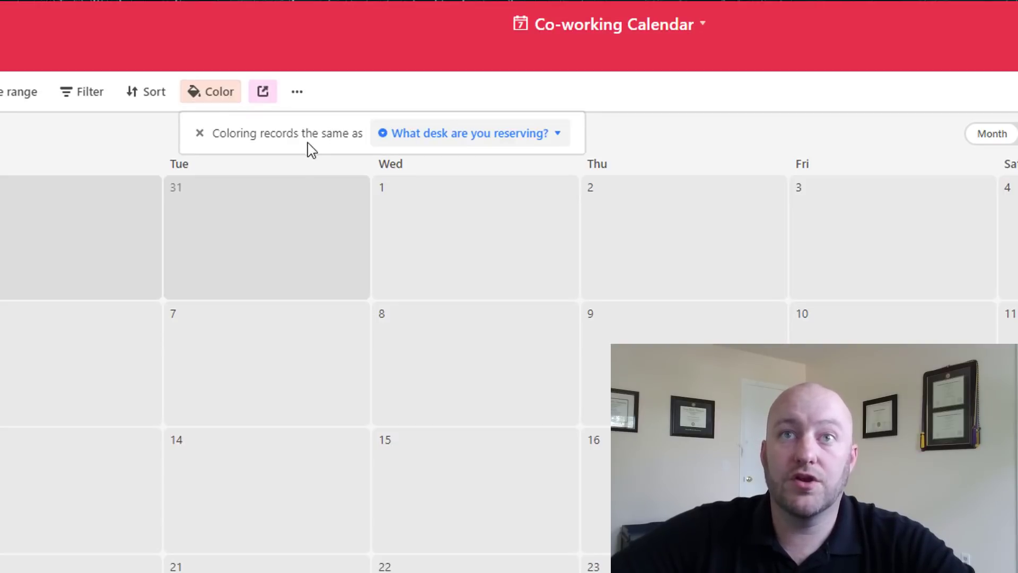
{"action": "mouse_move", "coordinate": [434, 142]}
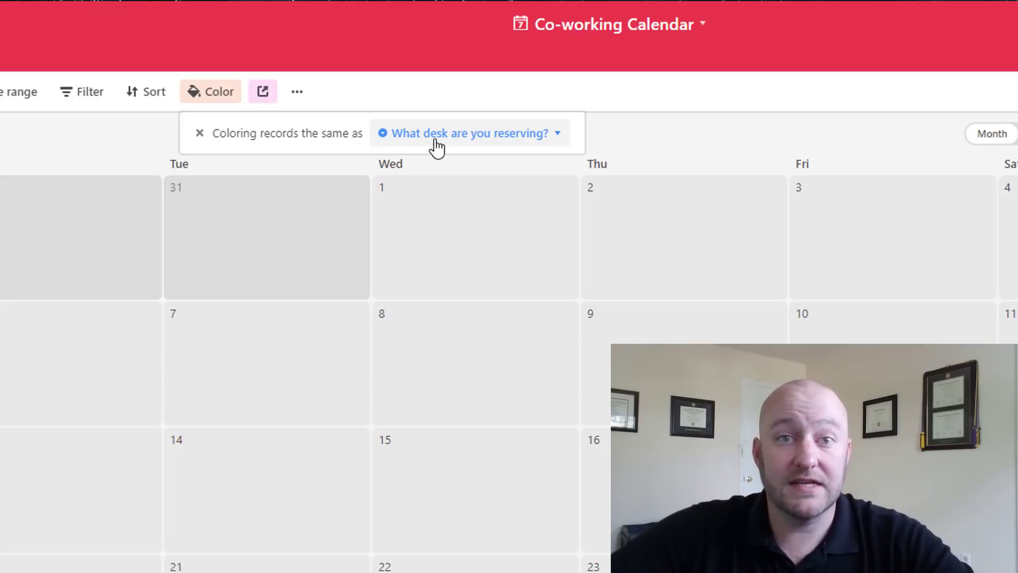
{"action": "scroll", "scroll_direction": "down", "scroll_amount": 3}
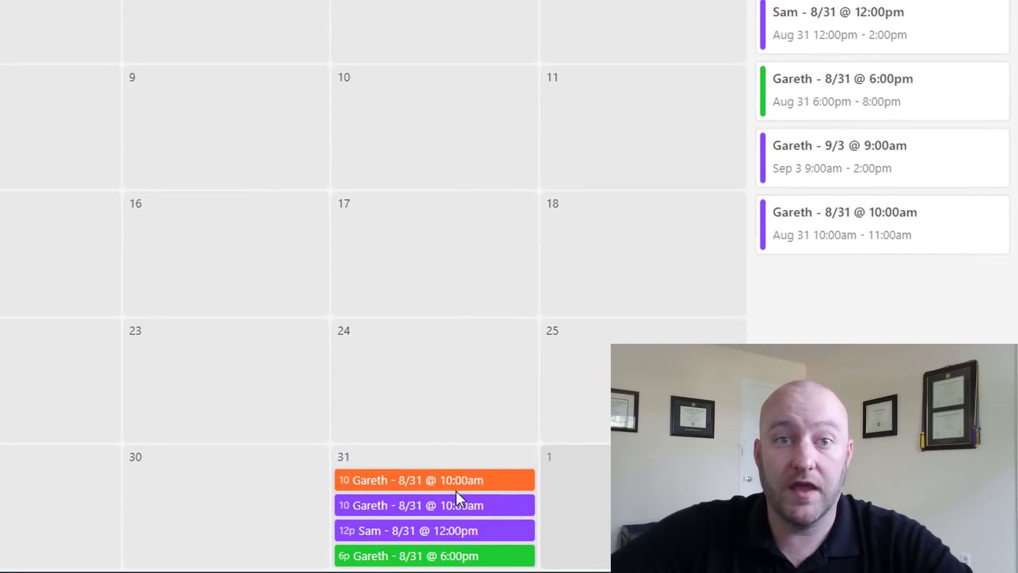
{"action": "mouse_move", "coordinate": [495, 490]}
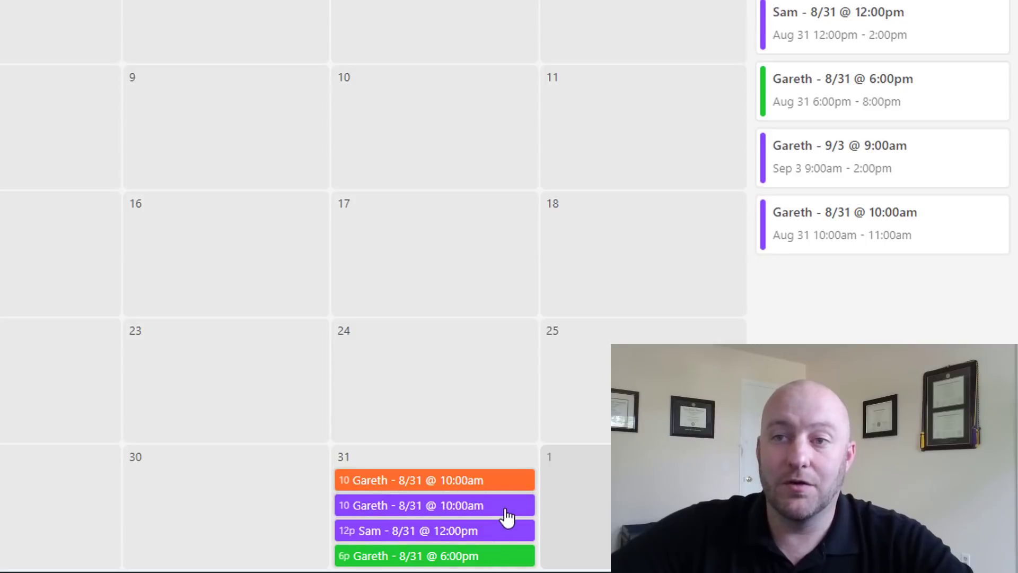
{"action": "mouse_move", "coordinate": [497, 503]}
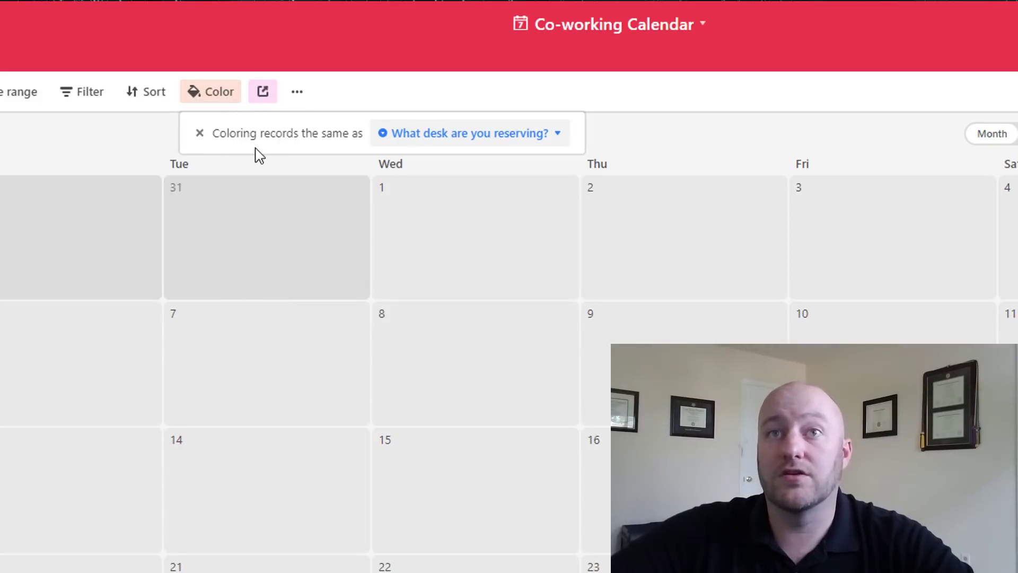
{"action": "mouse_move", "coordinate": [431, 143]}
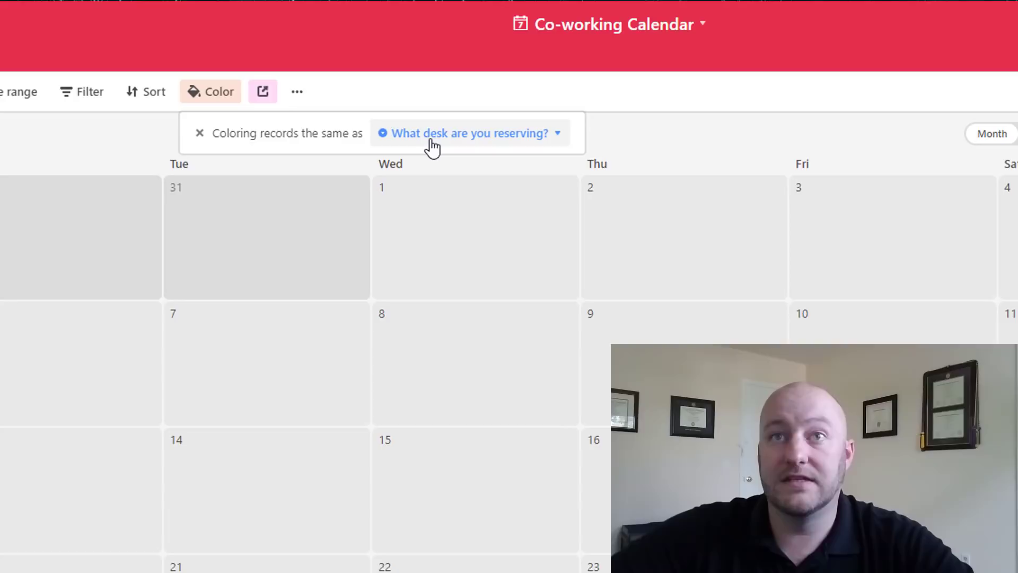
{"action": "mouse_move", "coordinate": [439, 136]}
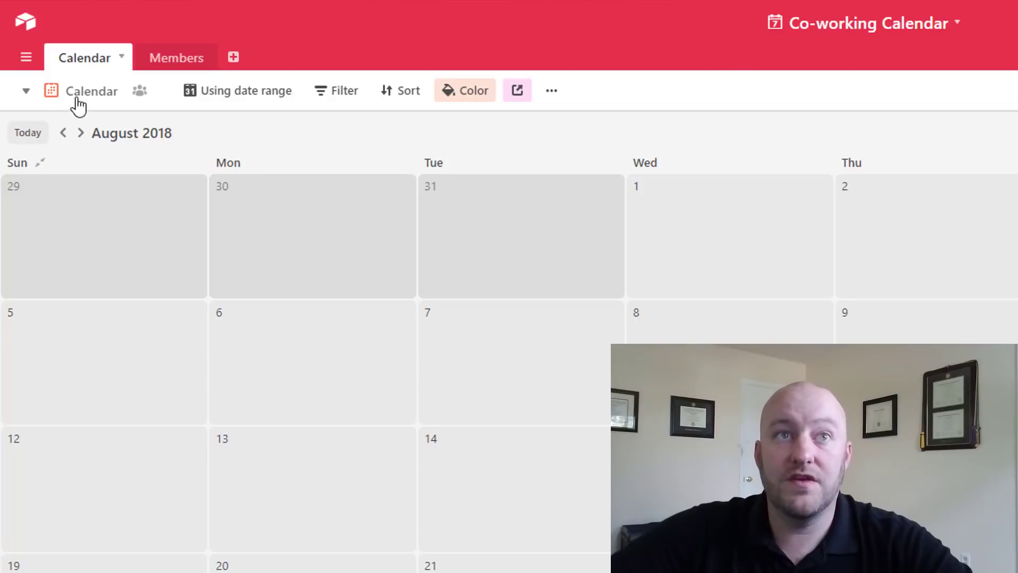
Step: Open the Calendar Reservation form and preview its Member, Date, Start Time and Duration fields
{"action": "left_click", "coordinate": [92, 90]}
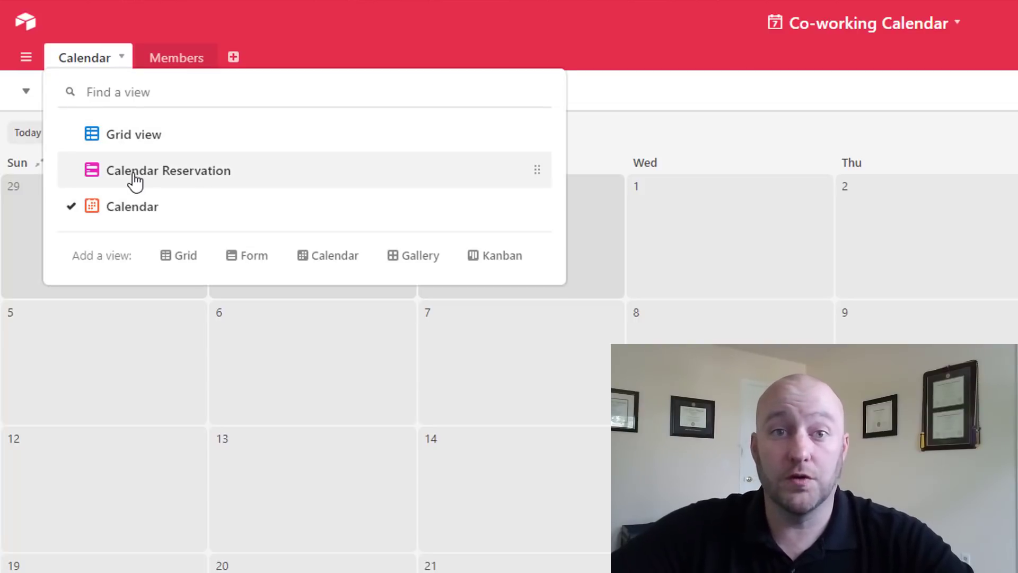
{"action": "left_click", "coordinate": [169, 171]}
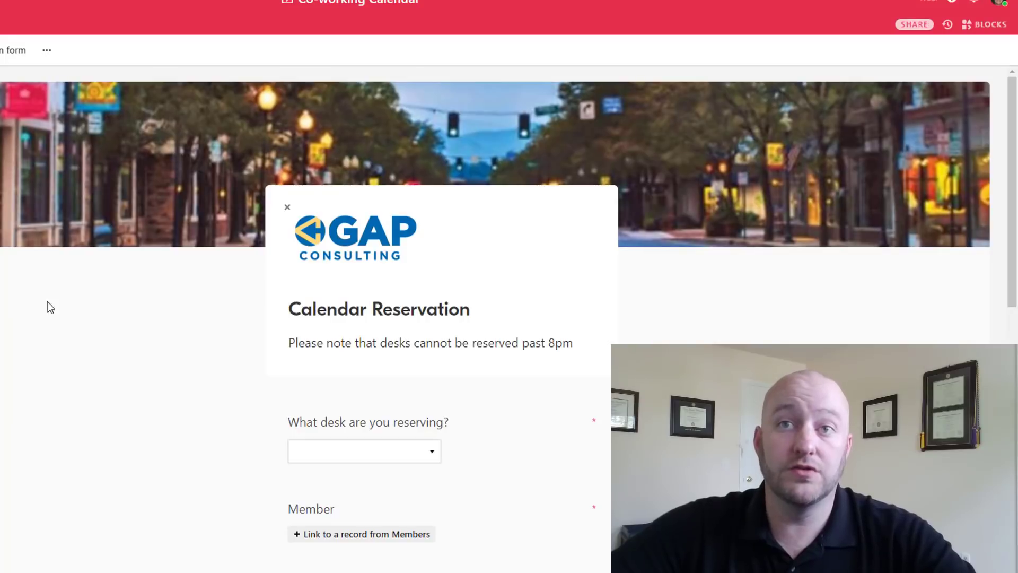
{"action": "mouse_move", "coordinate": [170, 379]}
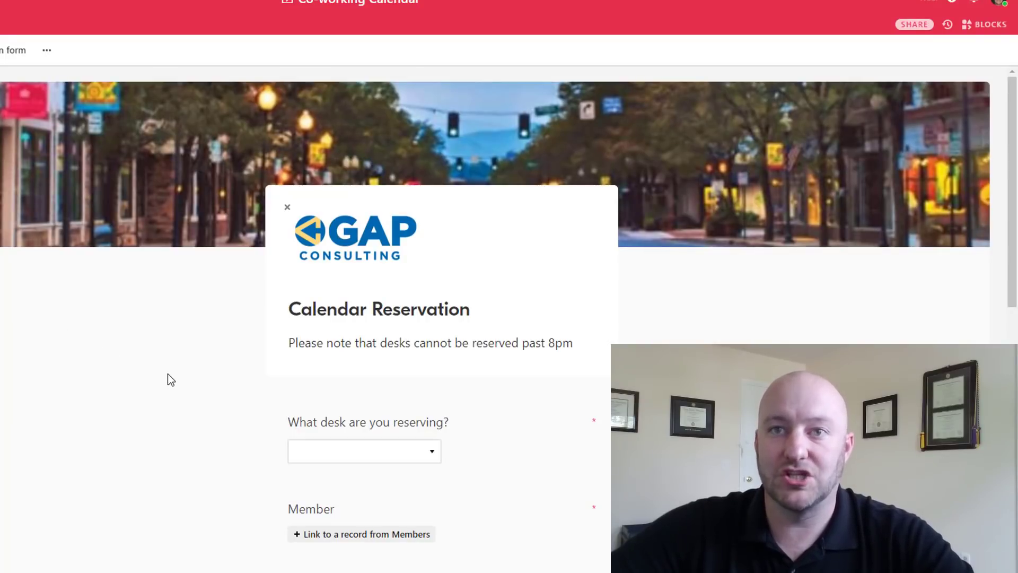
{"action": "scroll", "scroll_direction": "down", "scroll_amount": 3}
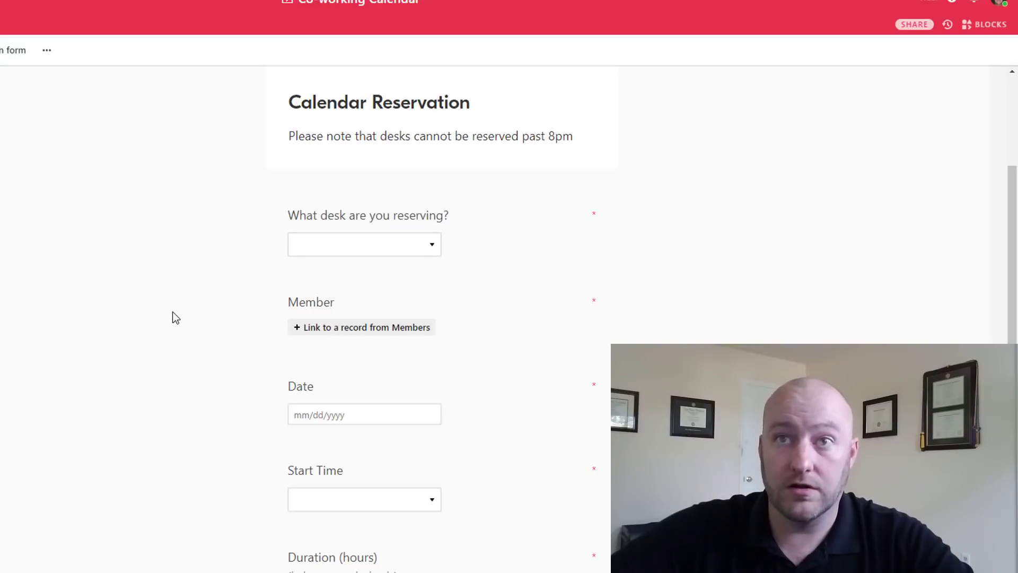
{"action": "mouse_move", "coordinate": [396, 229]}
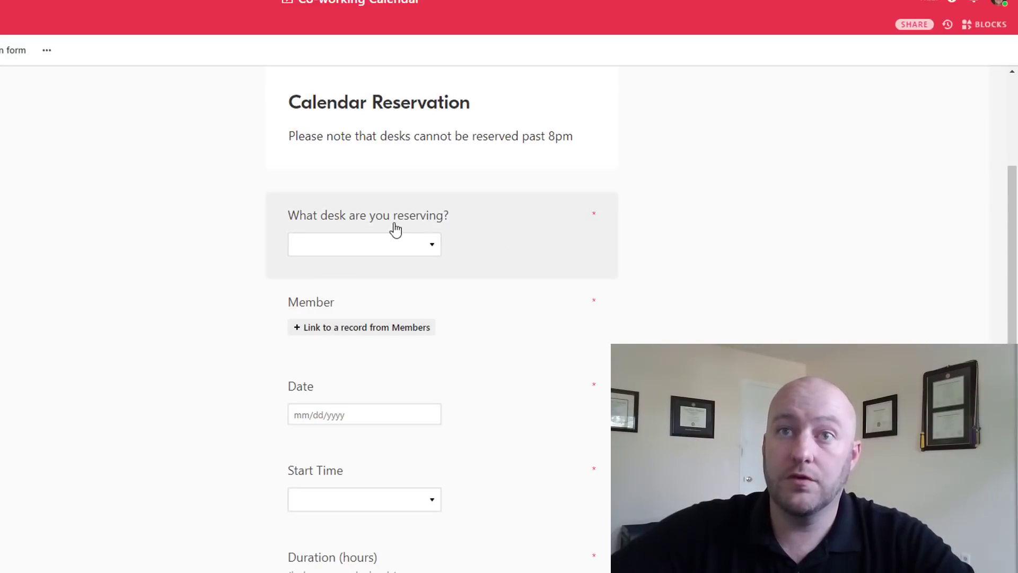
{"action": "left_click", "coordinate": [364, 244]}
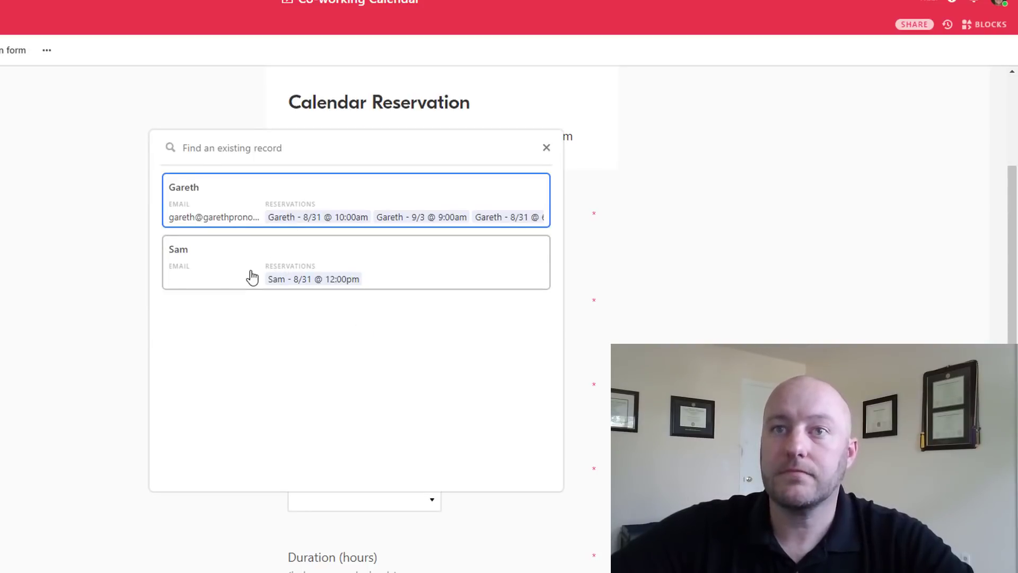
{"action": "left_click", "coordinate": [546, 148]}
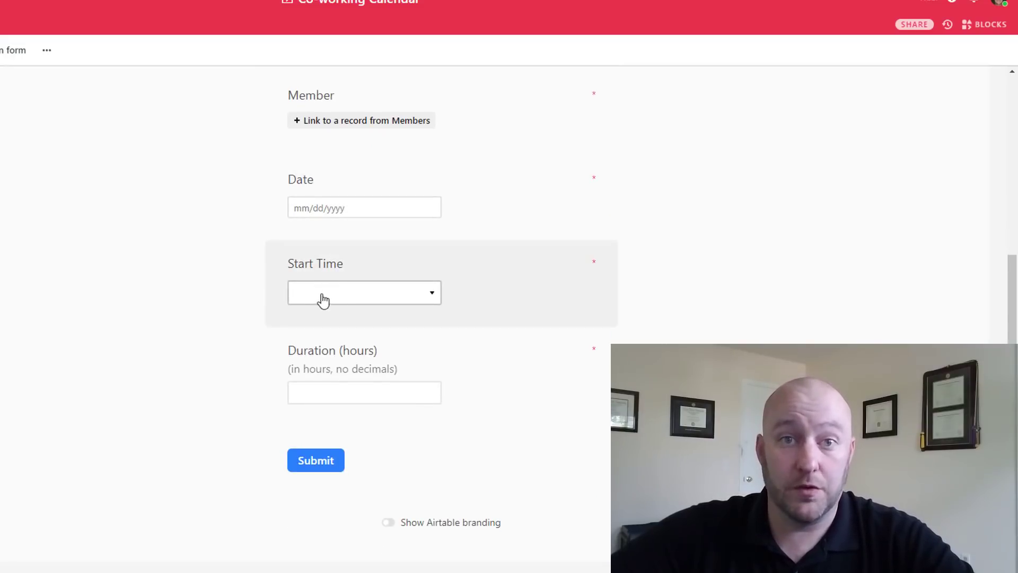
{"action": "left_click", "coordinate": [364, 392]}
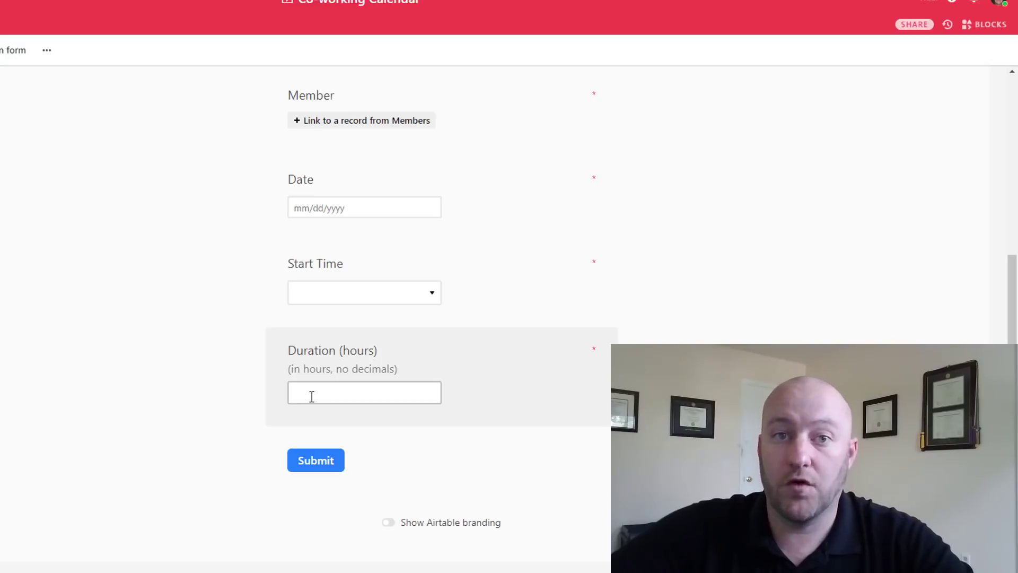
{"action": "mouse_move", "coordinate": [204, 383]}
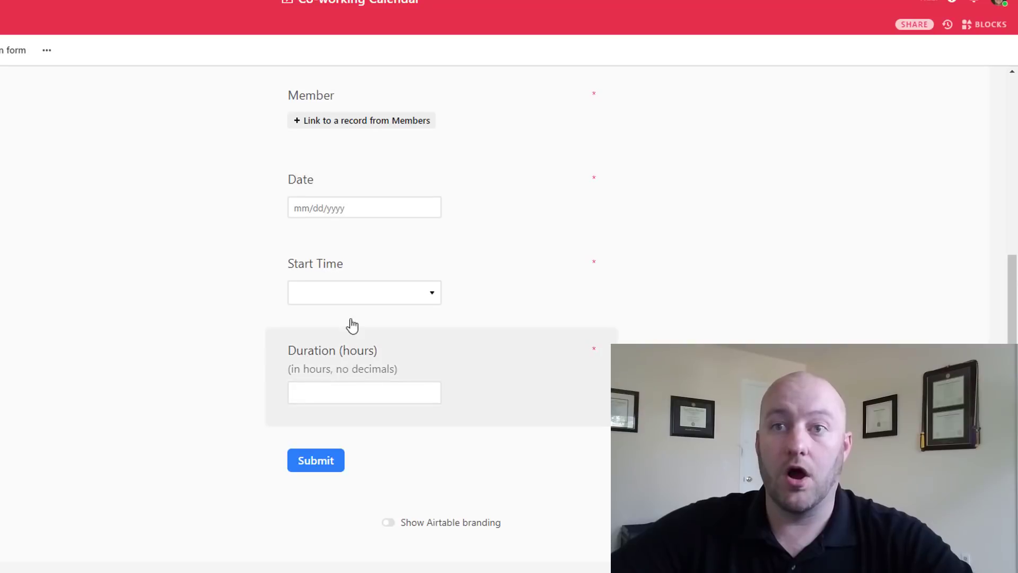
{"action": "scroll", "scroll_direction": "down", "scroll_amount": 3}
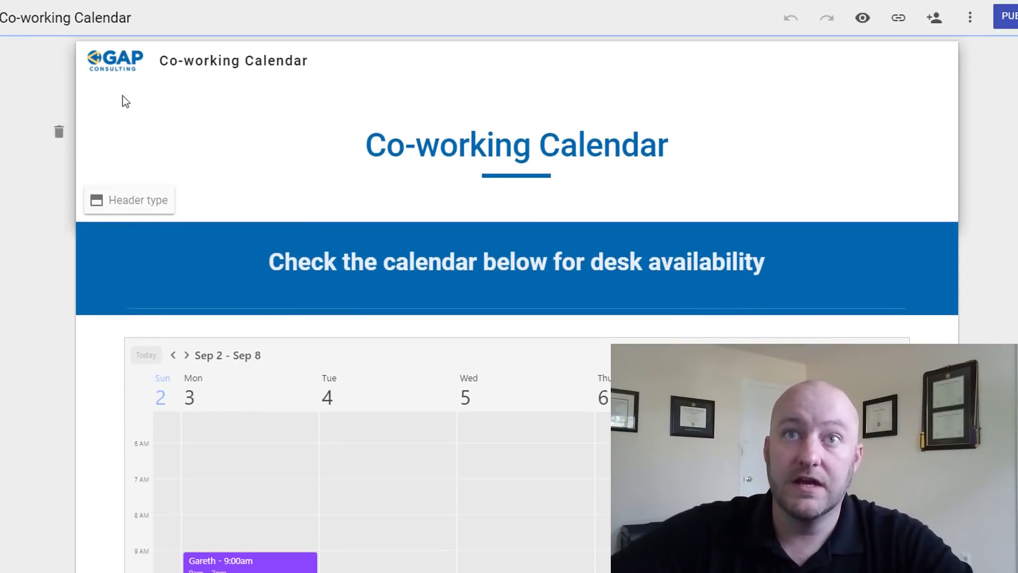
Step: Inspect the 'Co-working Calendar' title, availability banner and embedded calendar on the page
{"action": "left_click", "coordinate": [516, 145]}
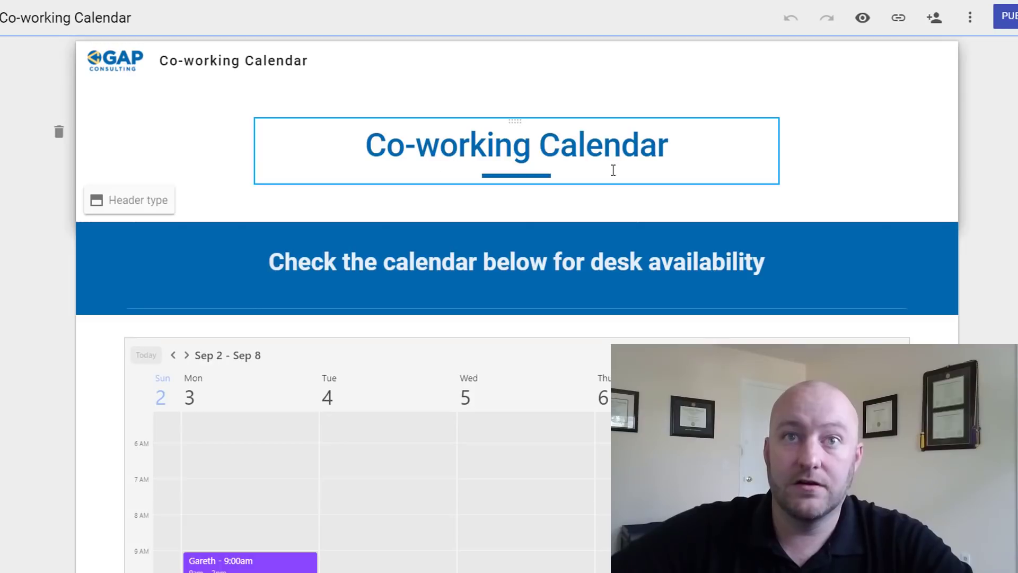
{"action": "left_click", "coordinate": [516, 262]}
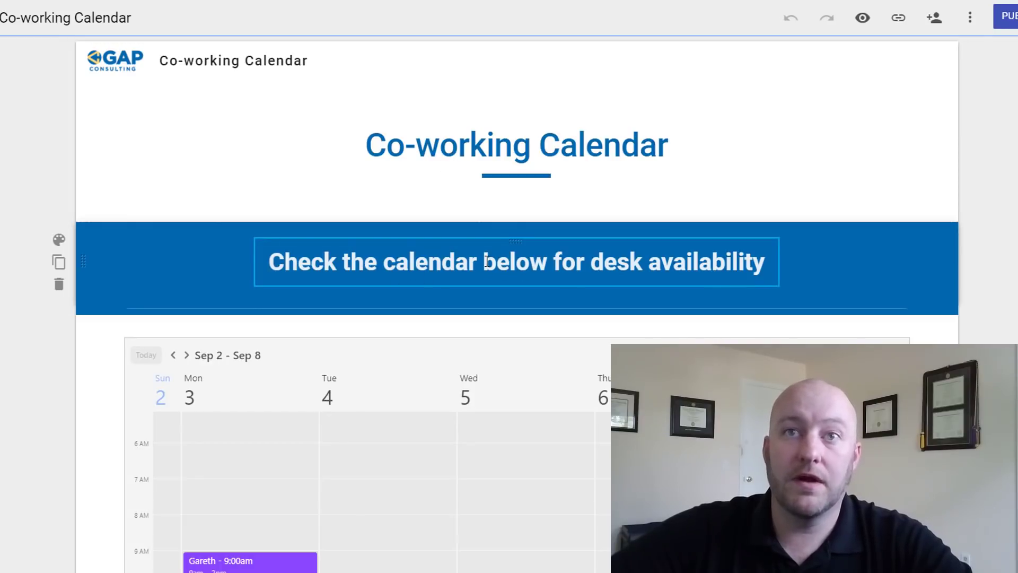
{"action": "scroll", "scroll_direction": "down", "scroll_amount": 3}
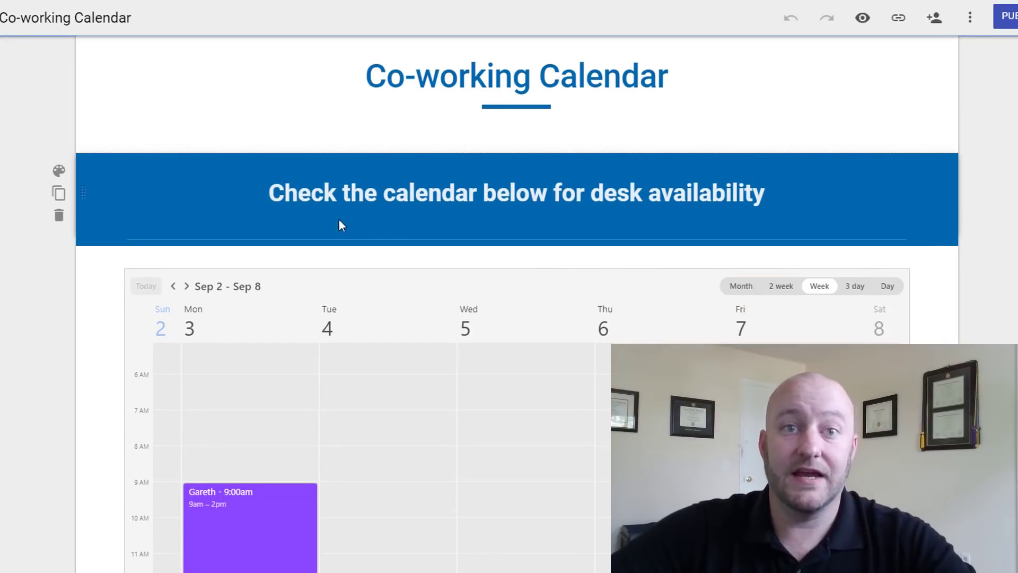
{"action": "left_click", "coordinate": [337, 193]}
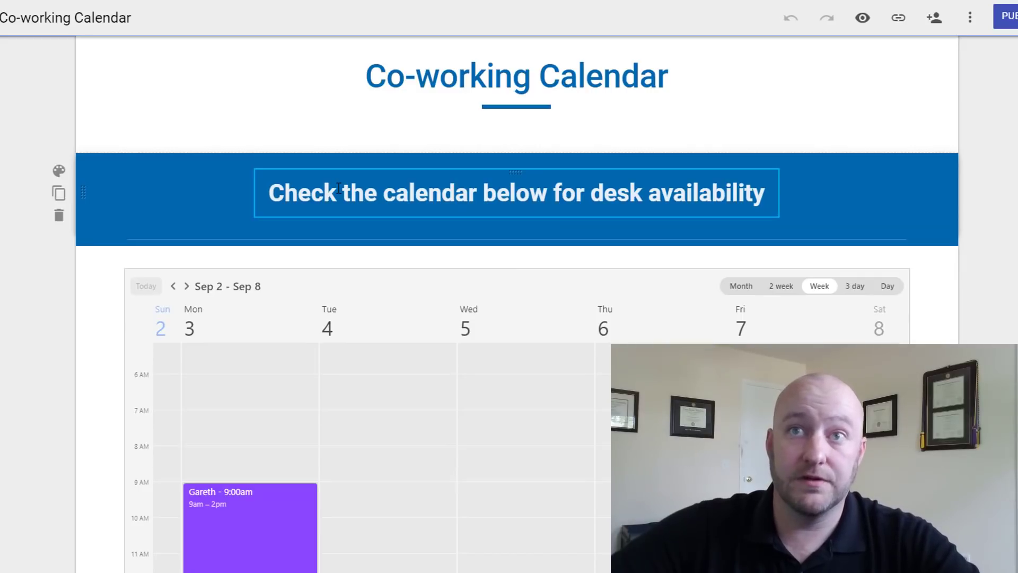
{"action": "scroll", "scroll_direction": "down", "scroll_amount": 3}
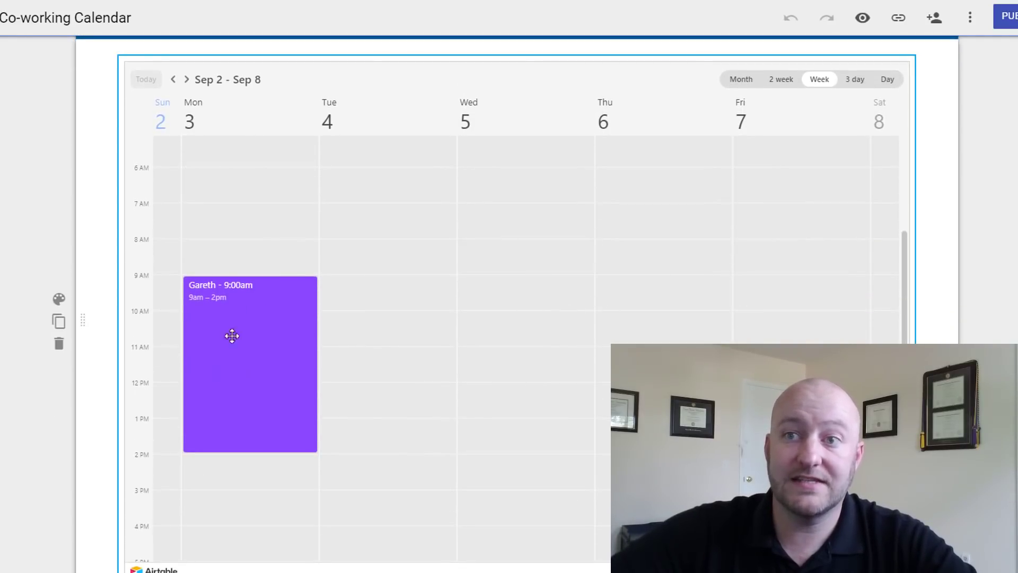
{"action": "scroll", "scroll_direction": "down", "scroll_amount": 3}
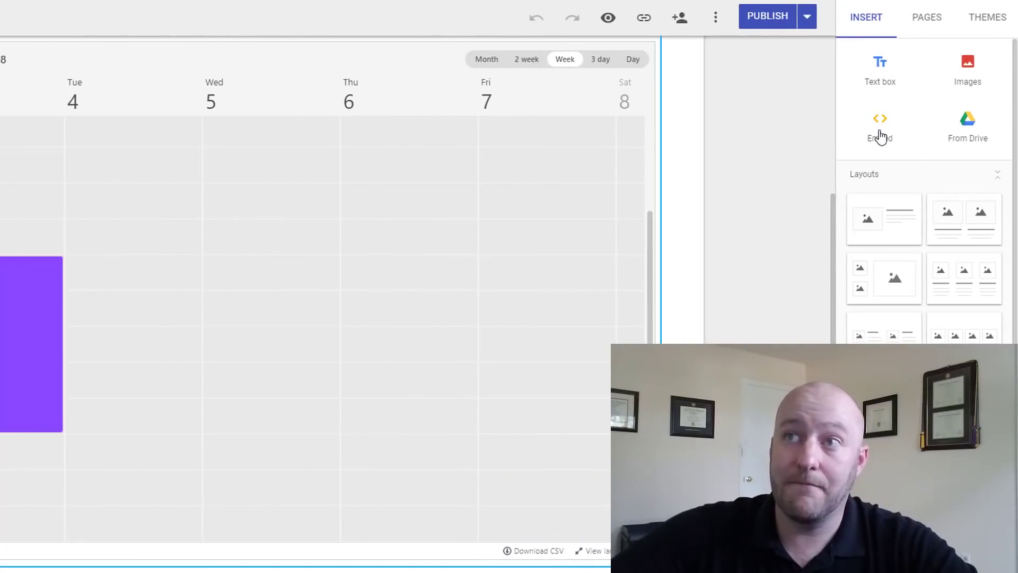
{"action": "mouse_move", "coordinate": [235, 26]}
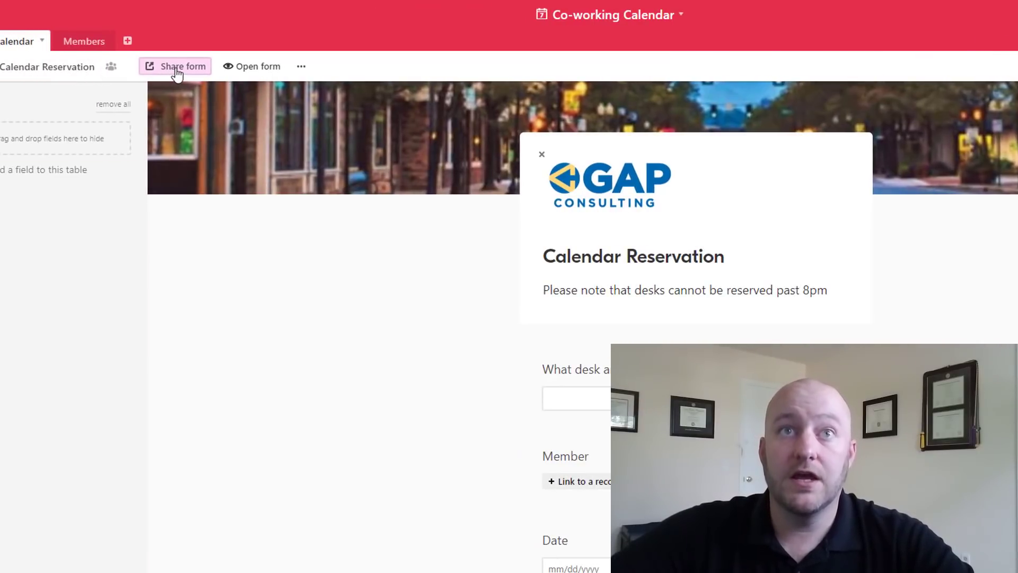
Step: Copy the Calendar Reservation form's embed code with Autosize height enabled
{"action": "left_click", "coordinate": [182, 66]}
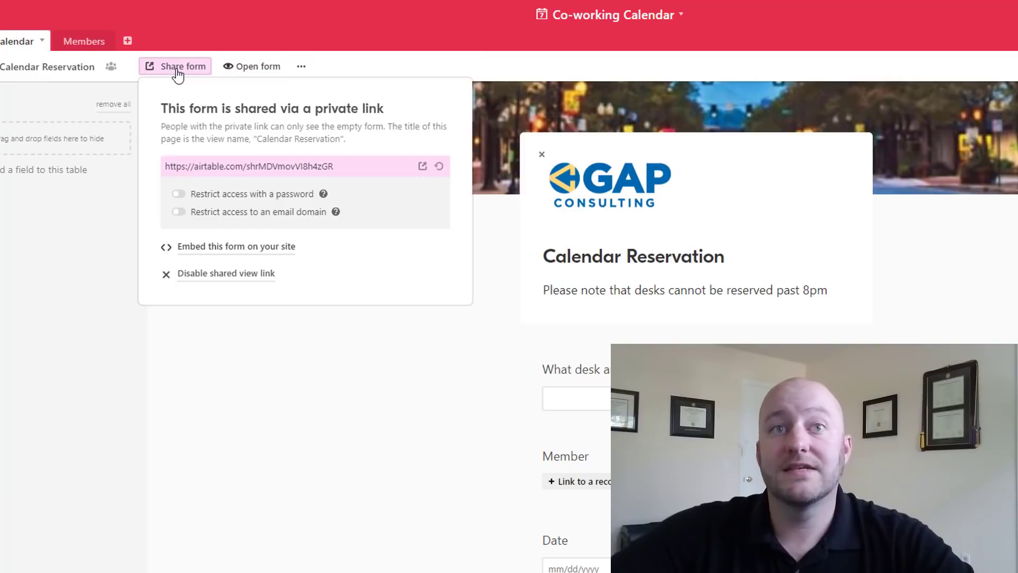
{"action": "mouse_move", "coordinate": [228, 254]}
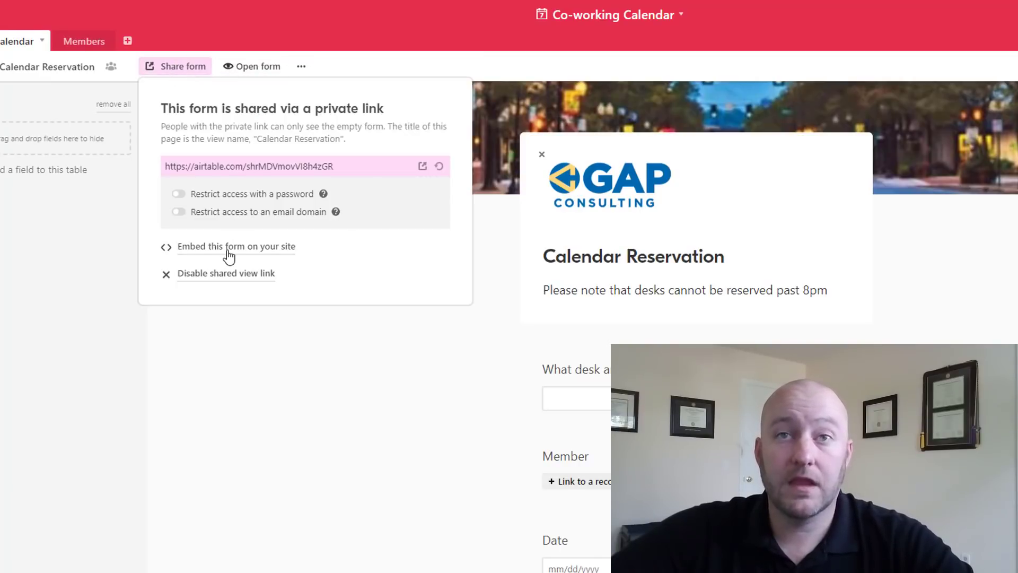
{"action": "left_click", "coordinate": [236, 246]}
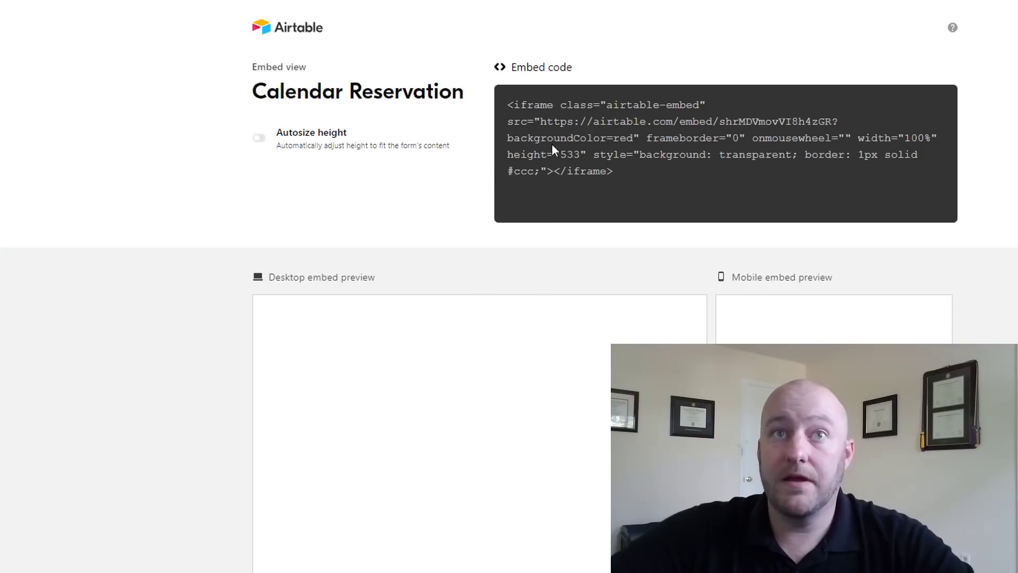
{"action": "left_click", "coordinate": [259, 138]}
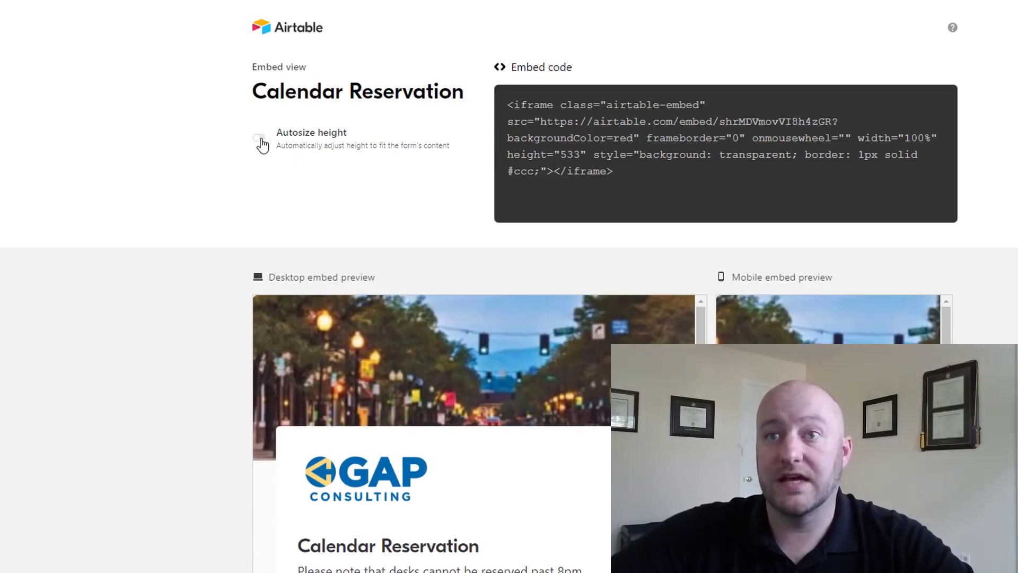
{"action": "left_click", "coordinate": [260, 138]}
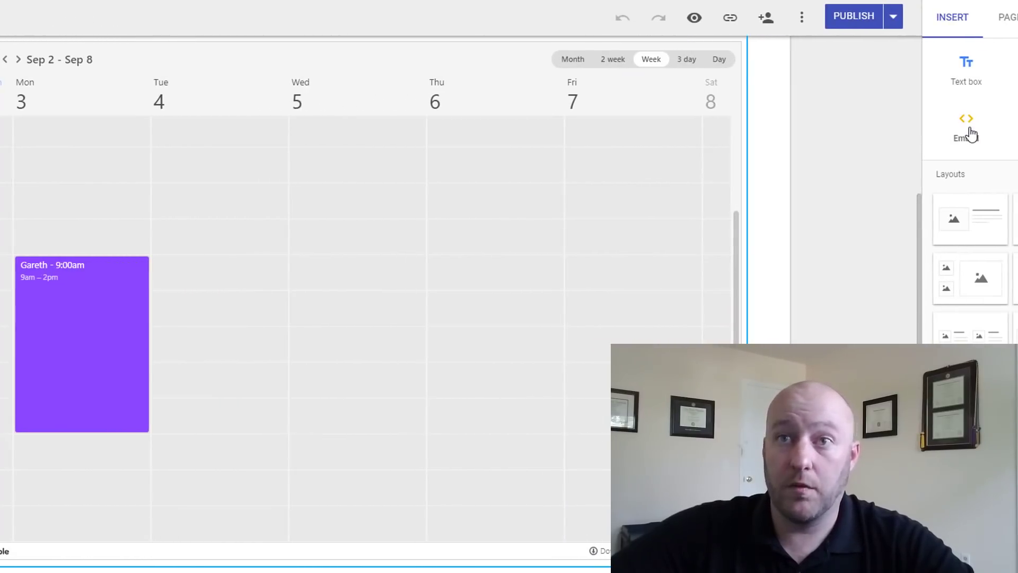
Step: Embed the pasted Airtable reservation form code below the calendar
{"action": "left_click", "coordinate": [966, 126]}
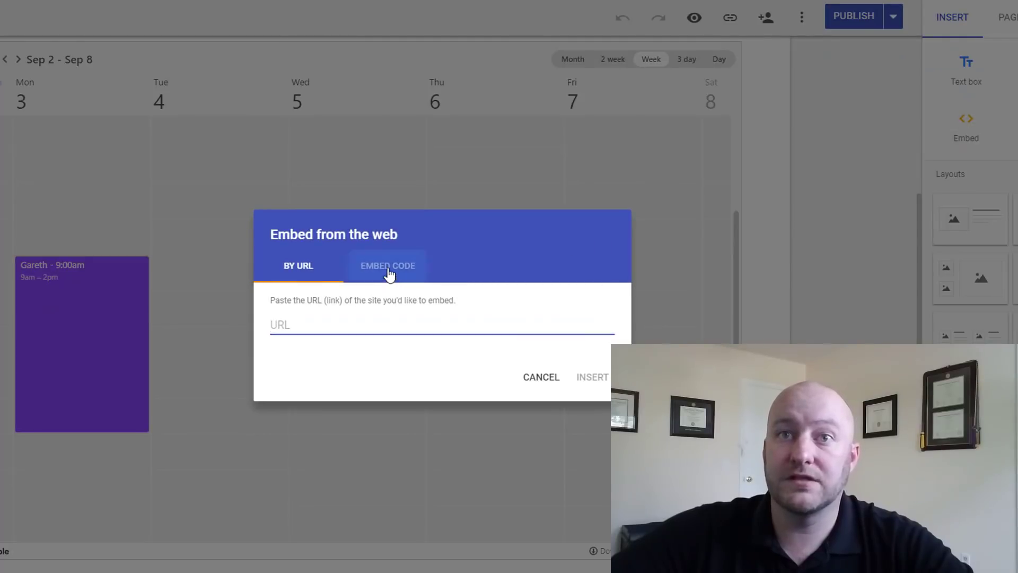
{"action": "left_click", "coordinate": [388, 265]}
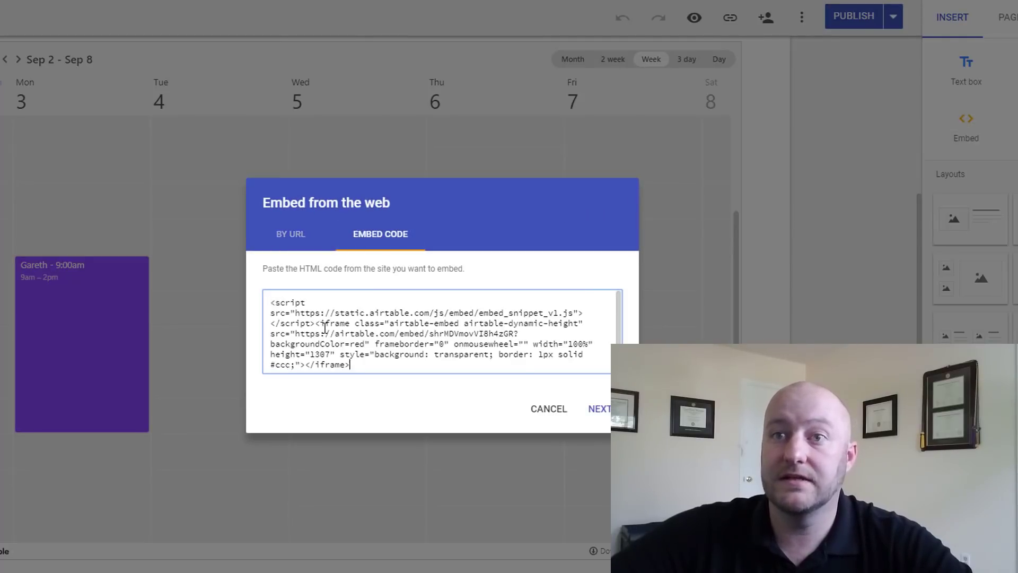
{"action": "left_click", "coordinate": [599, 408]}
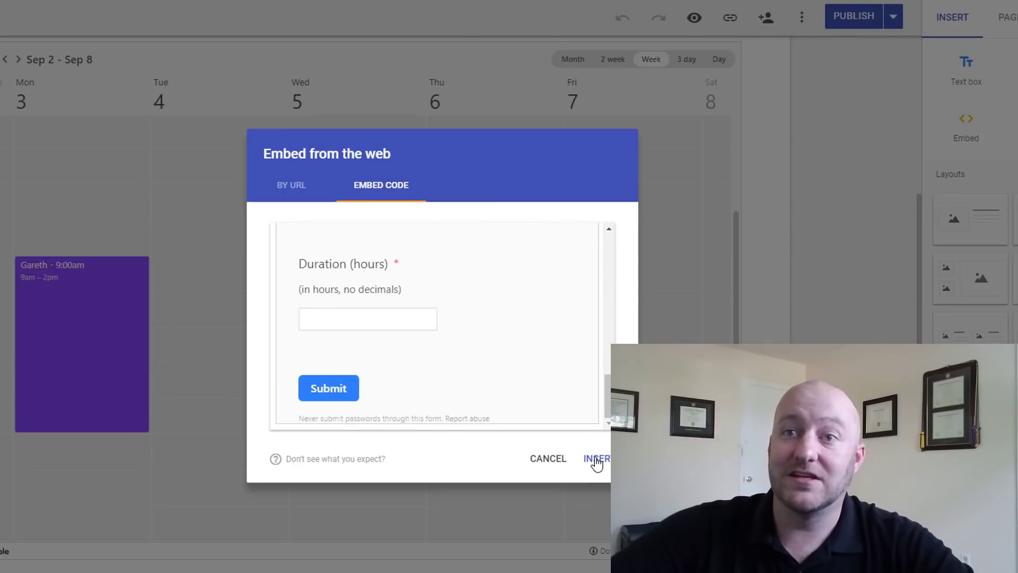
{"action": "left_click", "coordinate": [596, 458]}
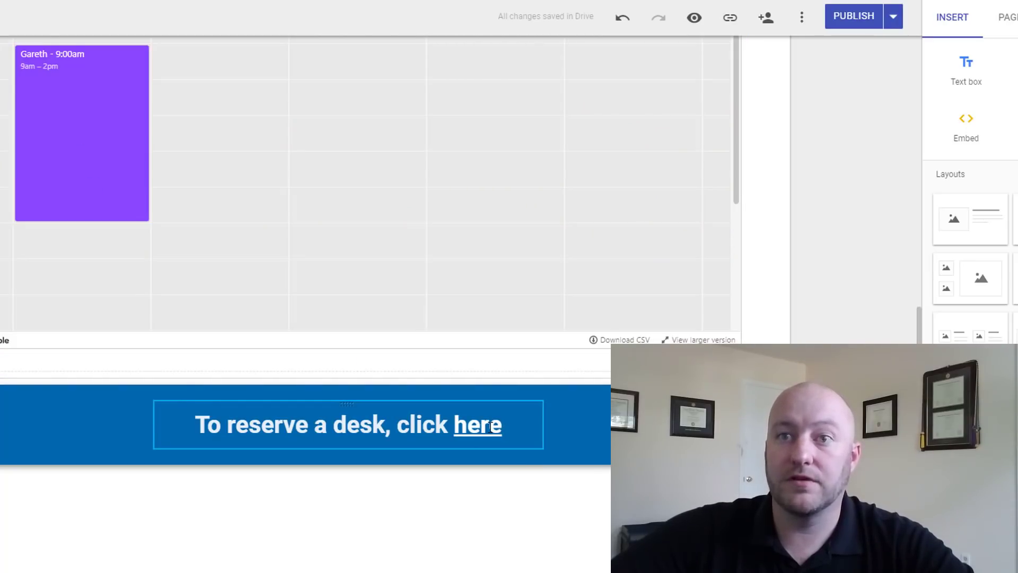
Step: Check where the 'To reserve a desk, click here' link points
{"action": "left_click", "coordinate": [477, 425]}
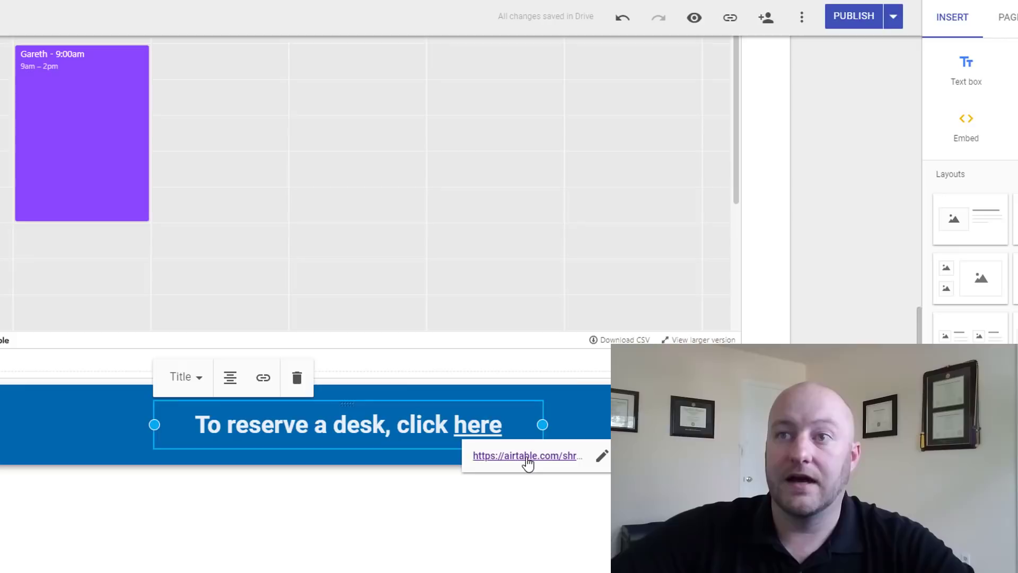
{"action": "scroll", "scroll_direction": "down", "scroll_amount": 3}
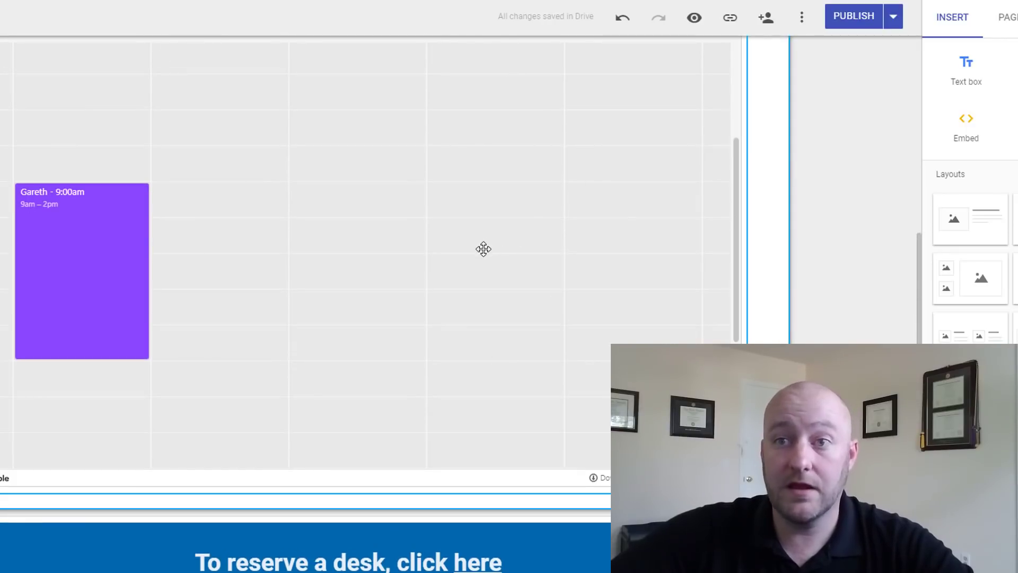
{"action": "scroll", "scroll_direction": "down", "scroll_amount": 3}
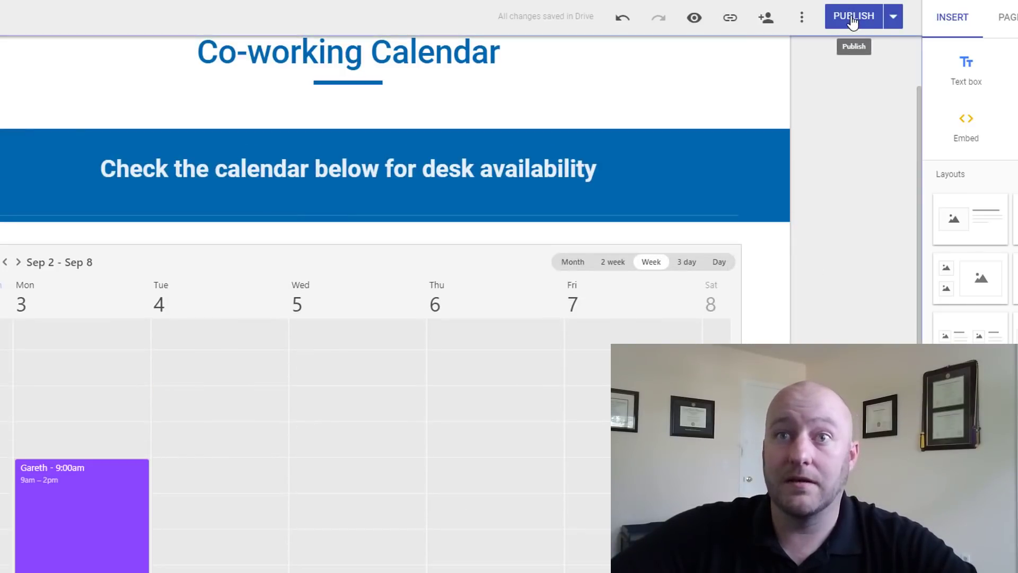
Step: Publish the site and view the live published version
{"action": "left_click", "coordinate": [853, 16]}
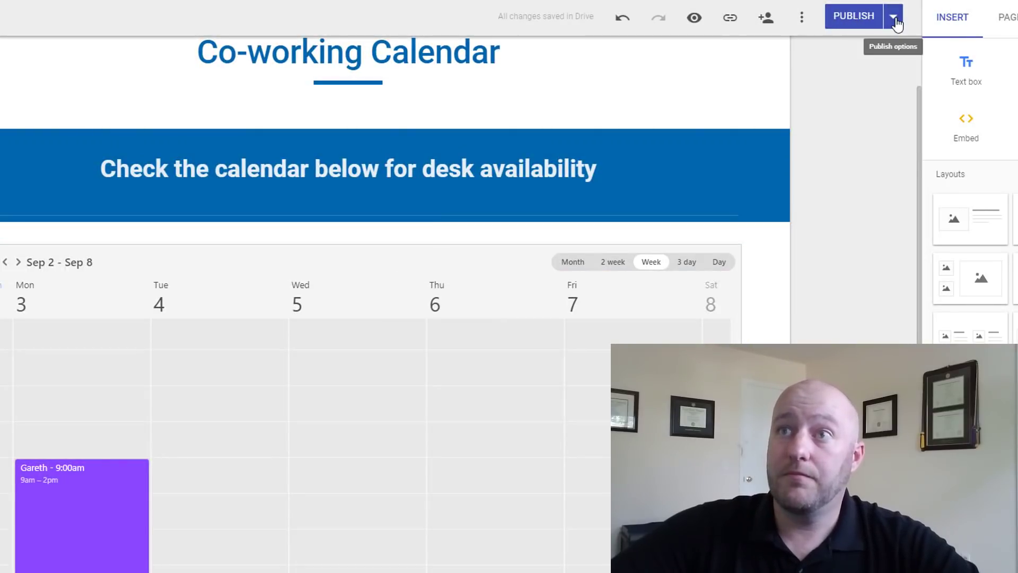
{"action": "left_click", "coordinate": [893, 16]}
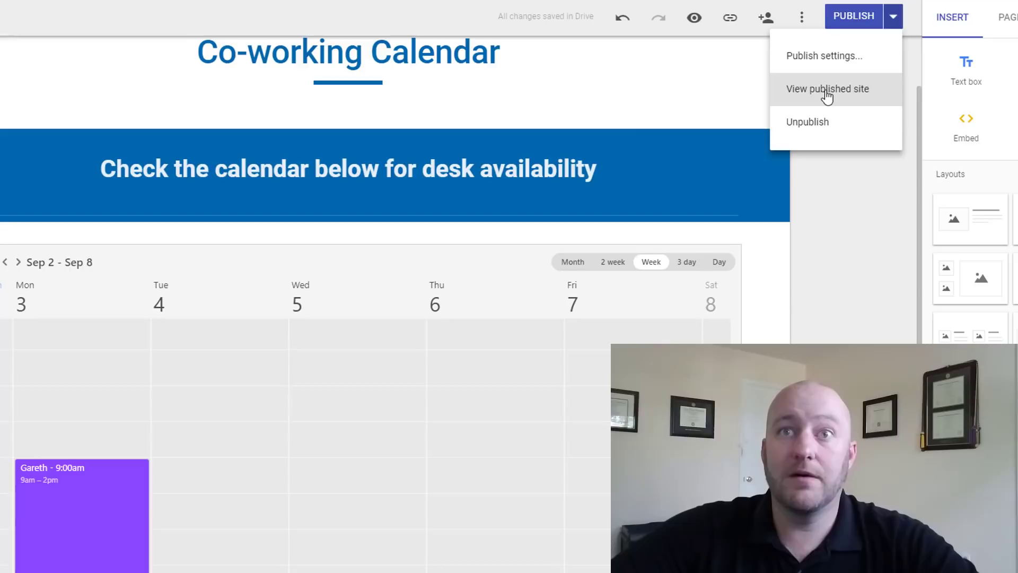
{"action": "left_click", "coordinate": [827, 89]}
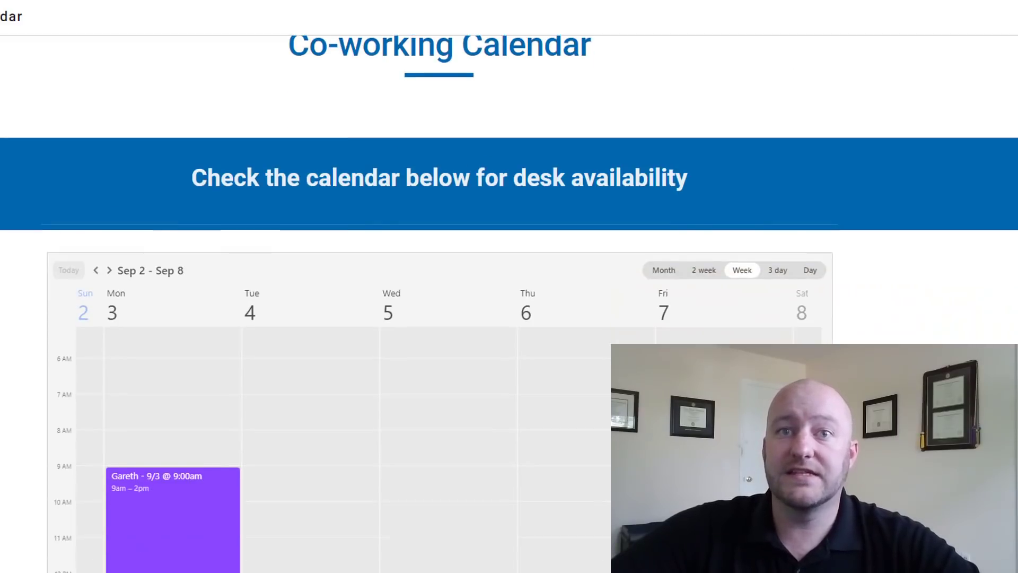
Step: Scroll the live site past the availability calendar to the reservation form
{"action": "scroll", "scroll_direction": "down", "scroll_amount": 3}
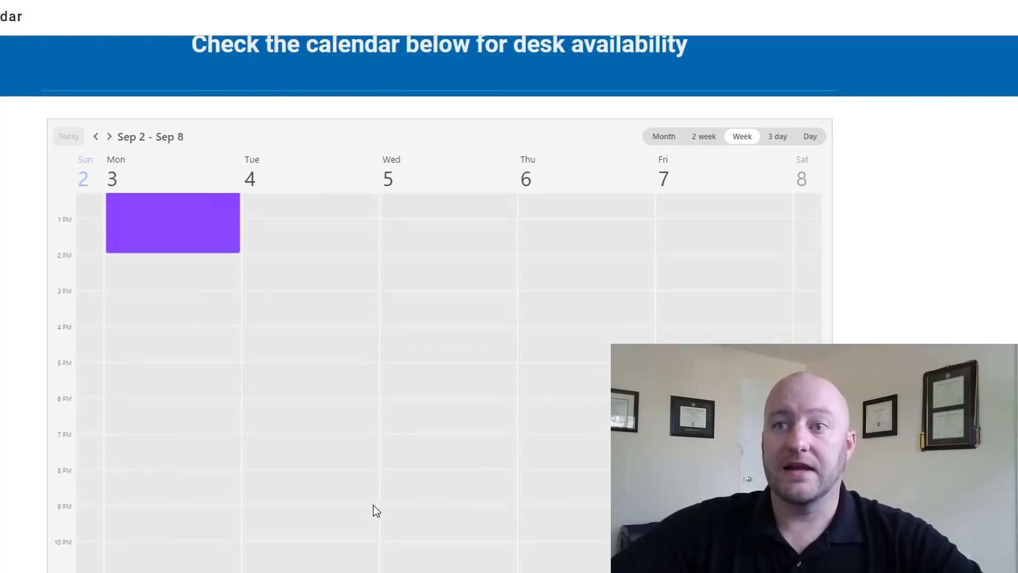
{"action": "scroll", "scroll_direction": "down", "scroll_amount": 3}
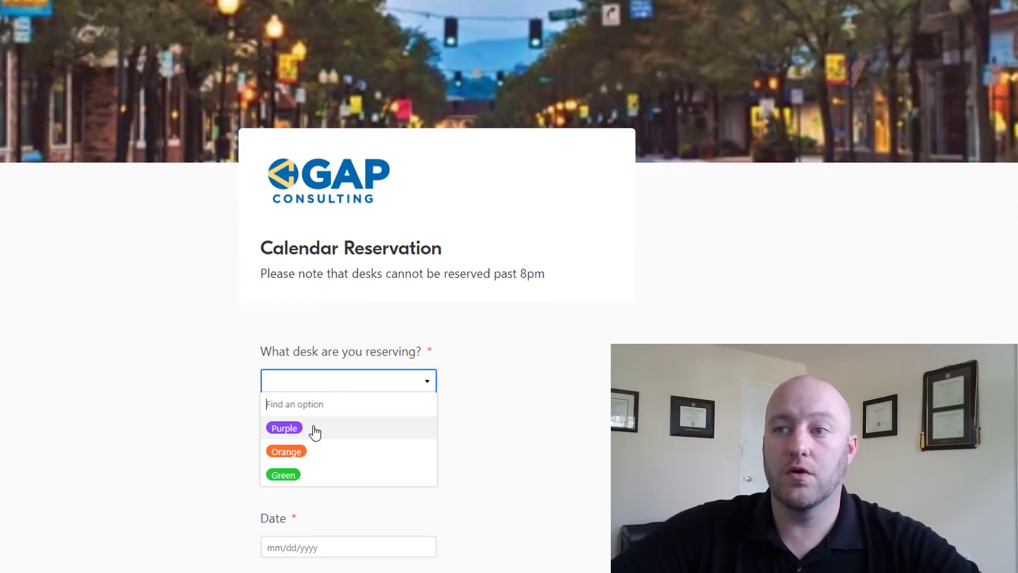
Step: Reserve the Orange desk for Gareth on 9/3/2018, 7:00am, 2 hours
{"action": "left_click", "coordinate": [287, 451]}
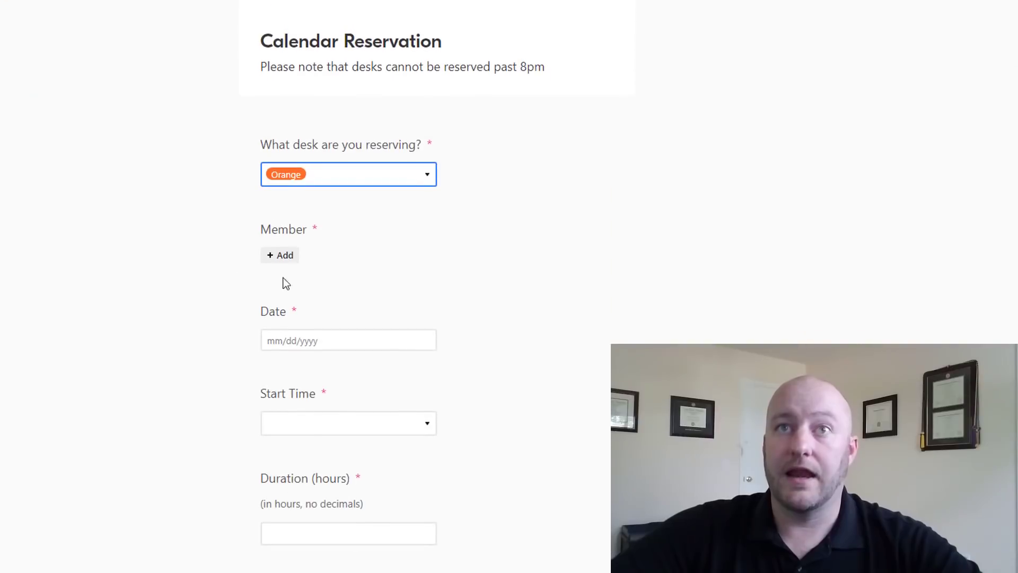
{"action": "left_click", "coordinate": [279, 255]}
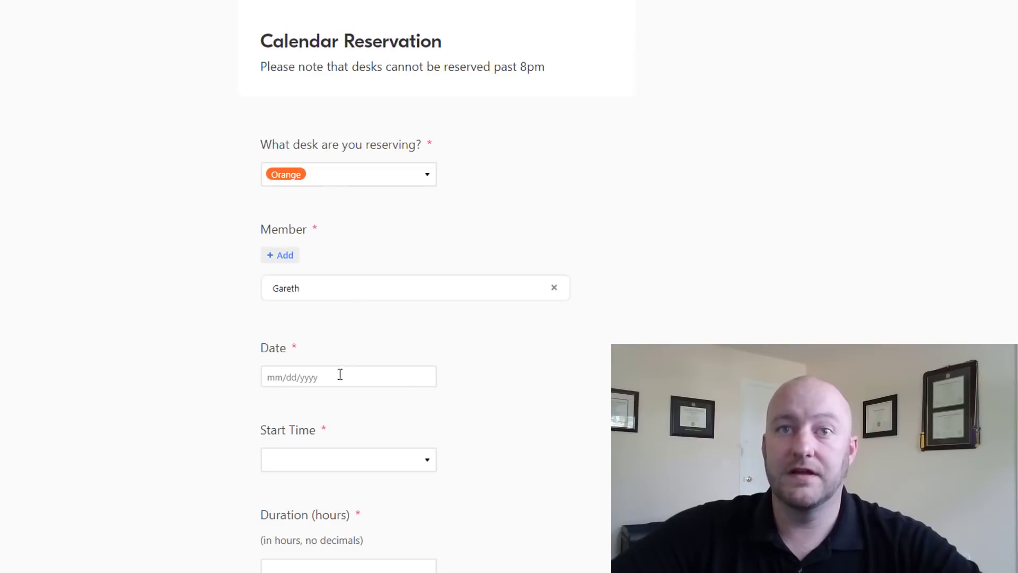
{"action": "left_click", "coordinate": [348, 376]}
{"action": "type", "text": "9/3/2018"}
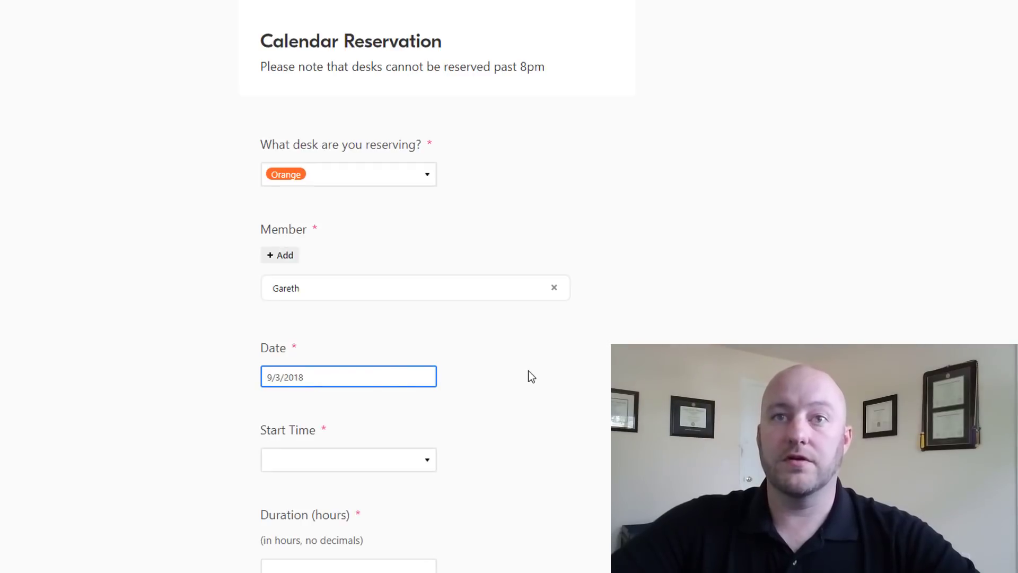
{"action": "left_click", "coordinate": [348, 459]}
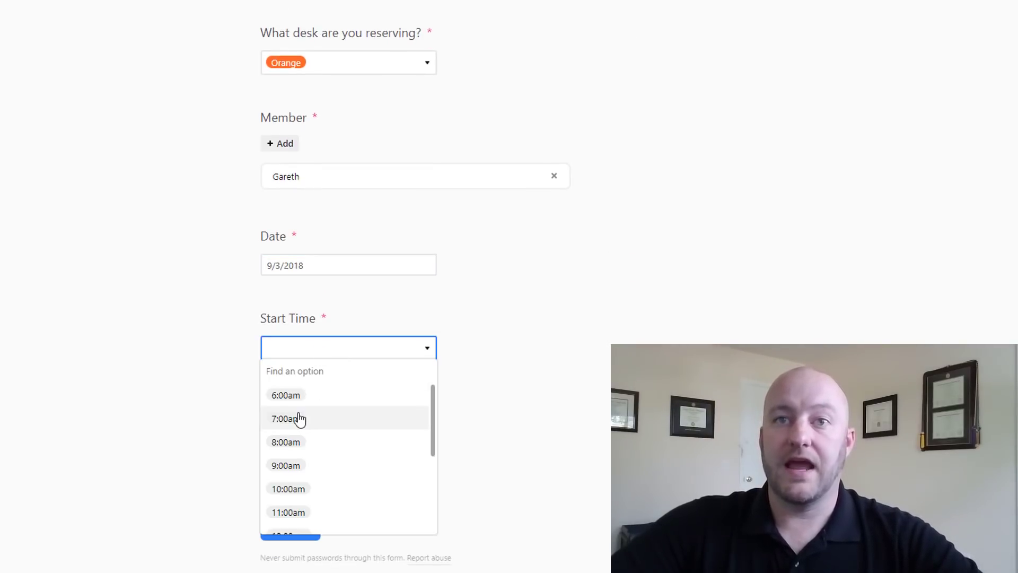
{"action": "left_click", "coordinate": [285, 419]}
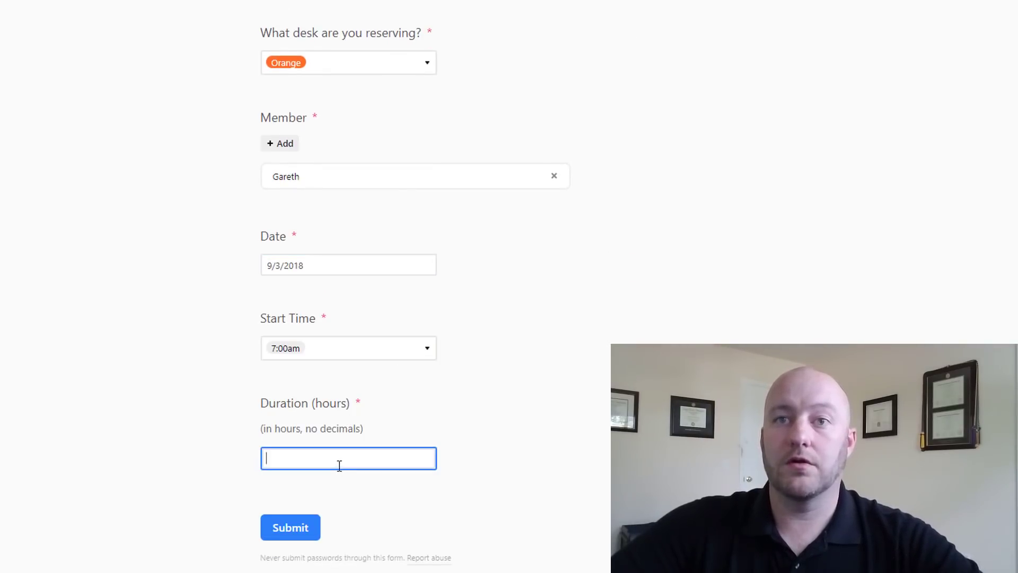
{"action": "type", "text": "2"}
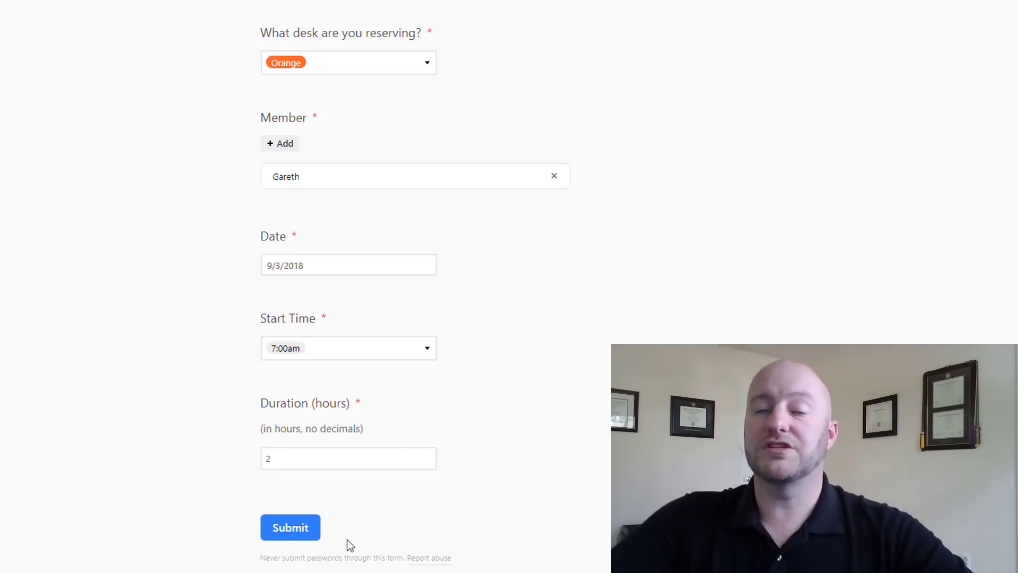
{"action": "left_click", "coordinate": [290, 527]}
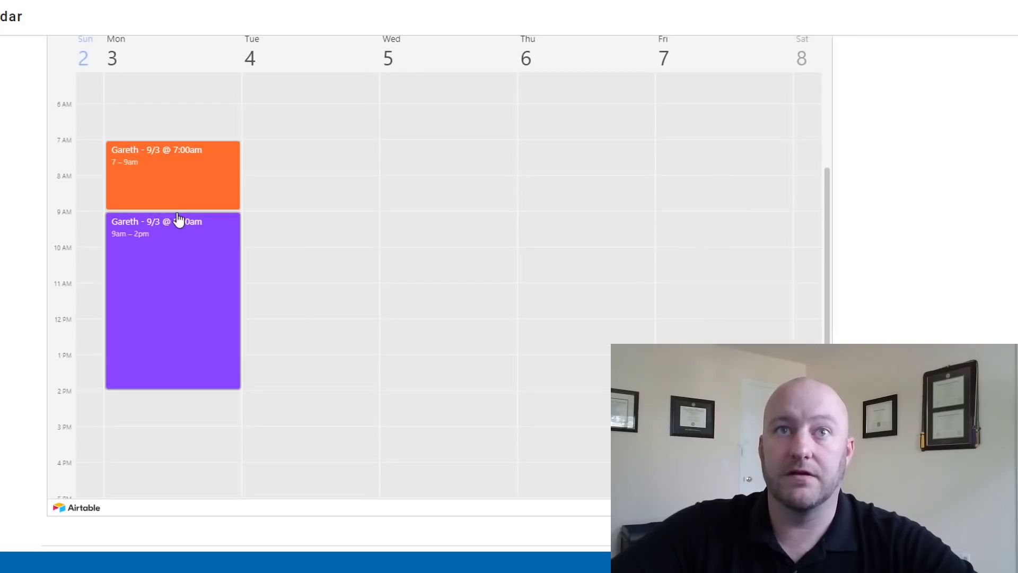
{"action": "mouse_move", "coordinate": [143, 181]}
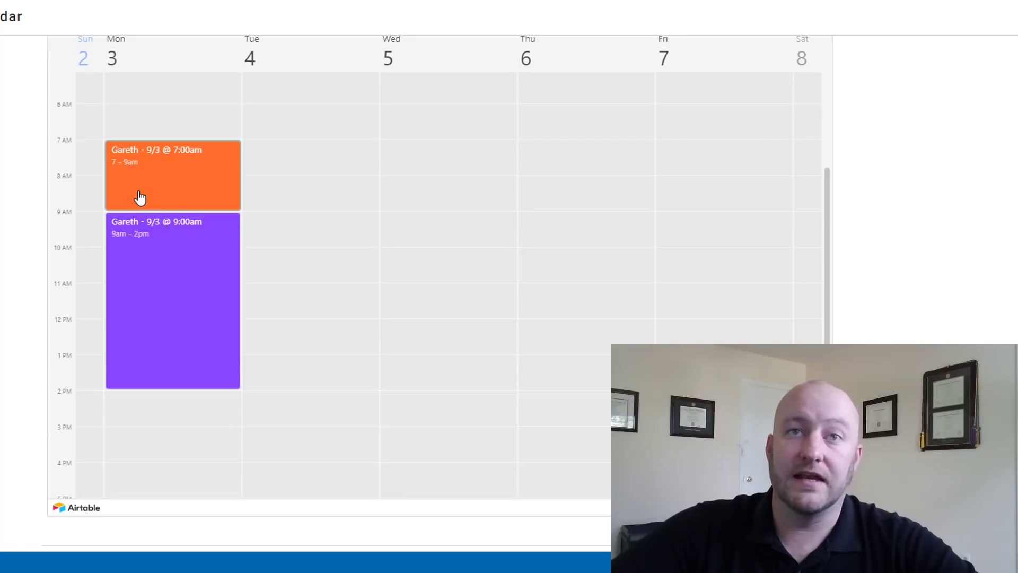
{"action": "mouse_move", "coordinate": [179, 174]}
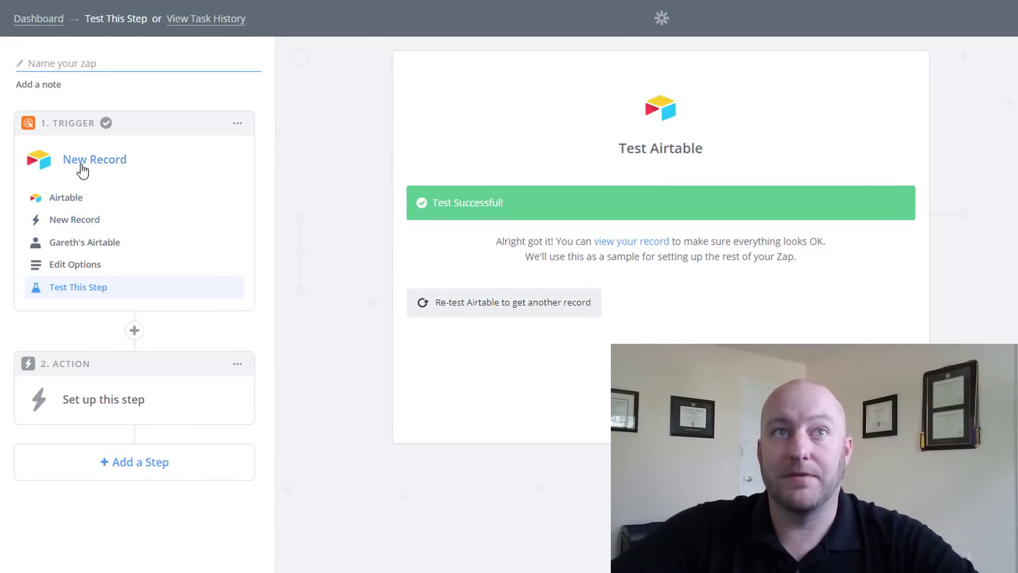
{"action": "mouse_move", "coordinate": [284, 284]}
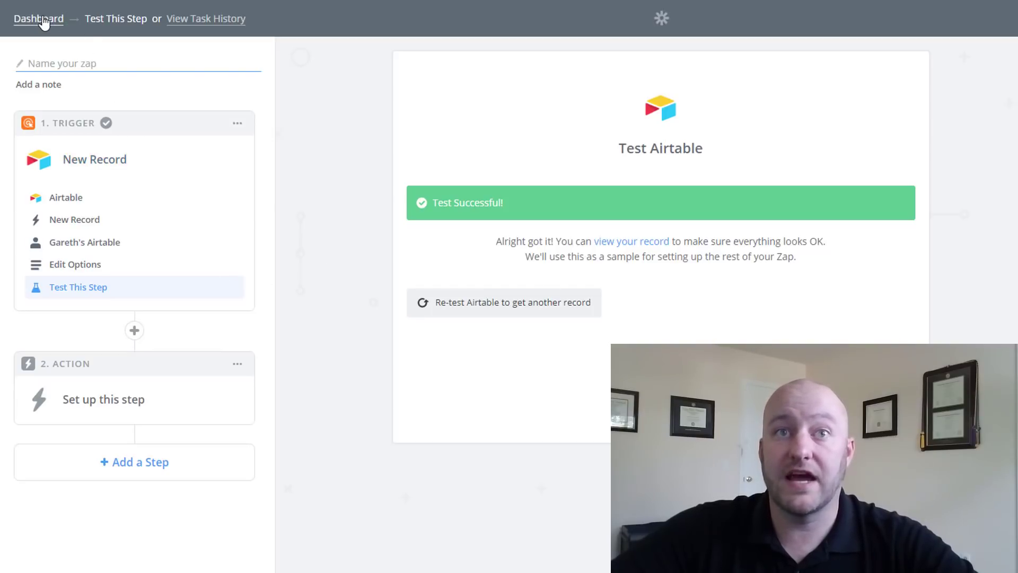
Step: Return to the Zapier dashboard and reopen the draft zap from the Example folder
{"action": "left_click", "coordinate": [38, 18]}
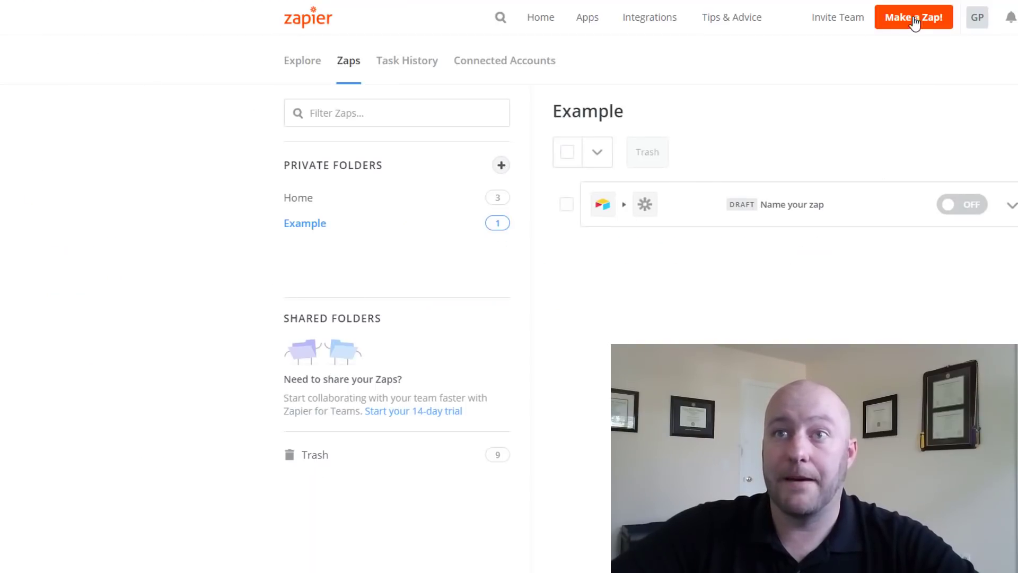
{"action": "mouse_move", "coordinate": [783, 214]}
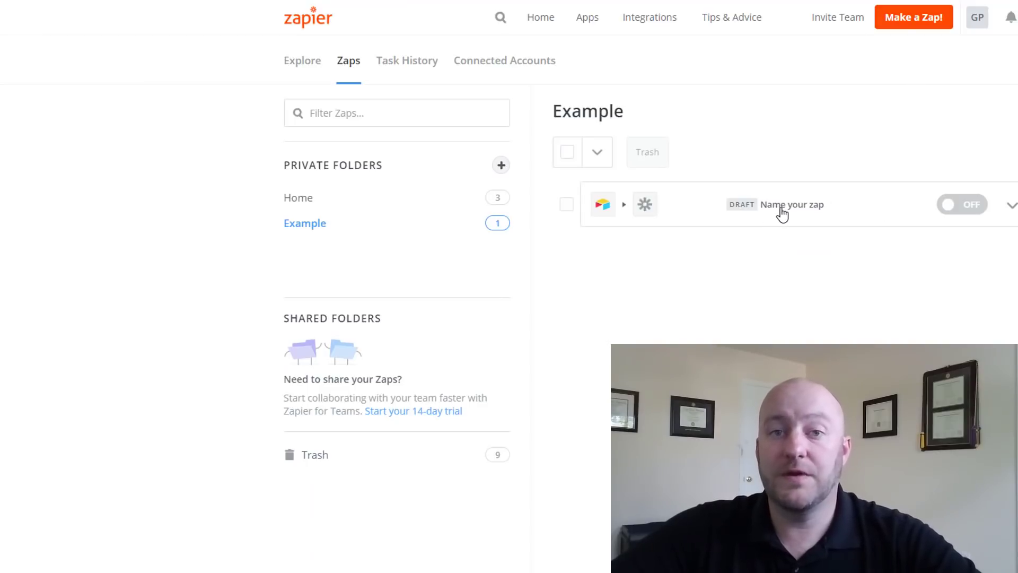
{"action": "left_click", "coordinate": [791, 204]}
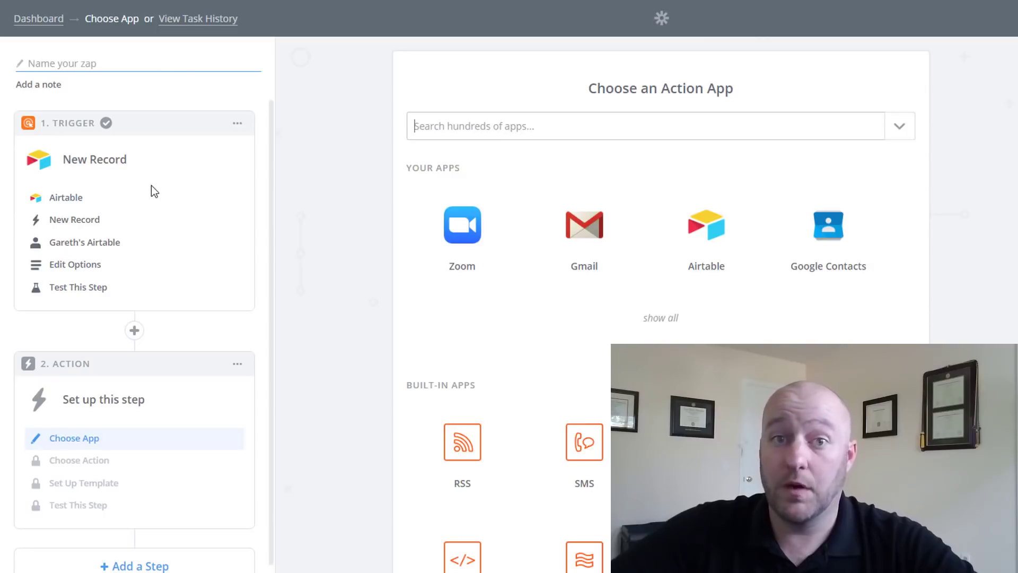
{"action": "mouse_move", "coordinate": [66, 197]}
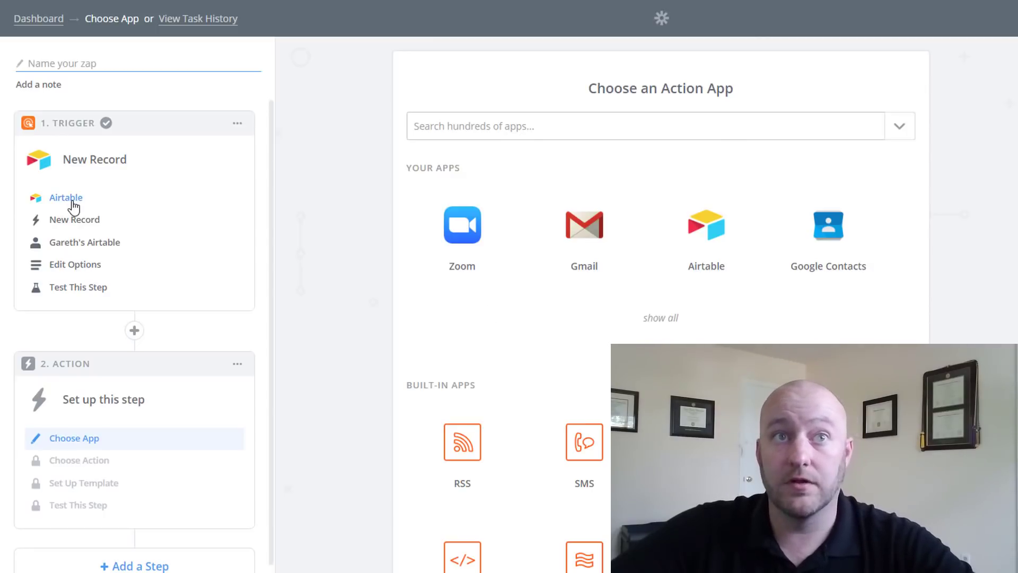
{"action": "mouse_move", "coordinate": [74, 219]}
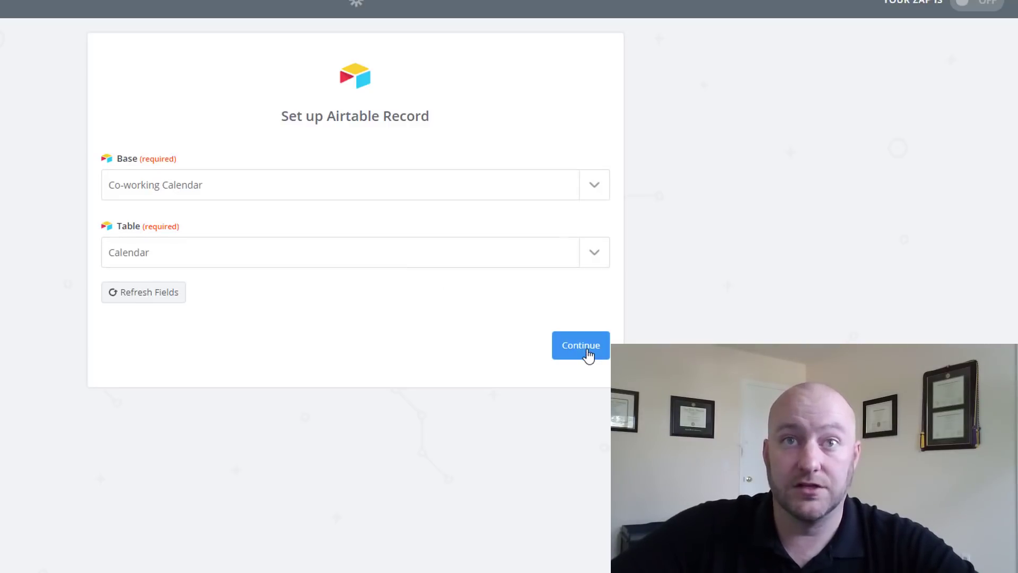
Step: Retest the Airtable Calendar trigger and review the sample reservation record's field values
{"action": "left_click", "coordinate": [580, 345]}
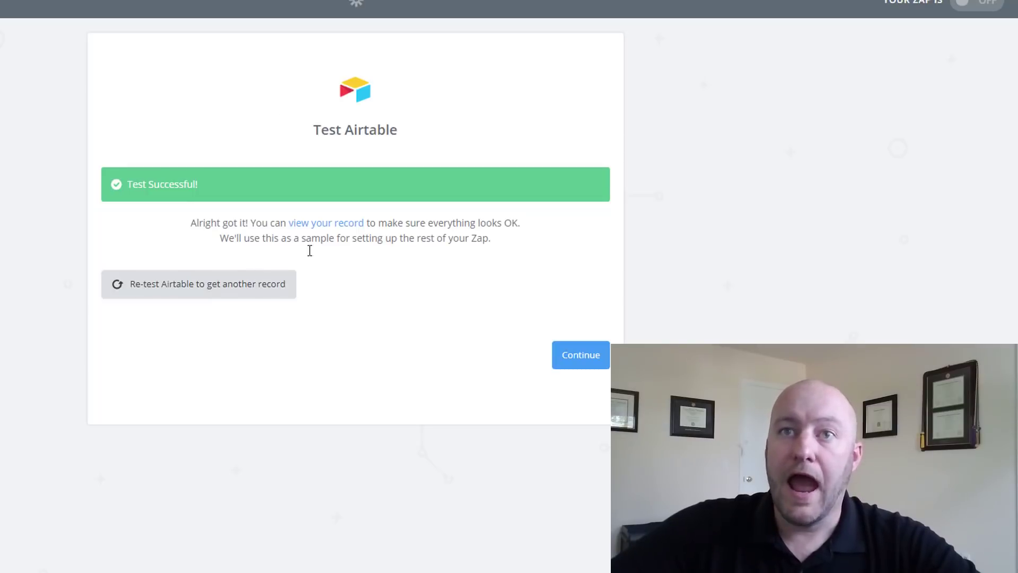
{"action": "mouse_move", "coordinate": [216, 287]}
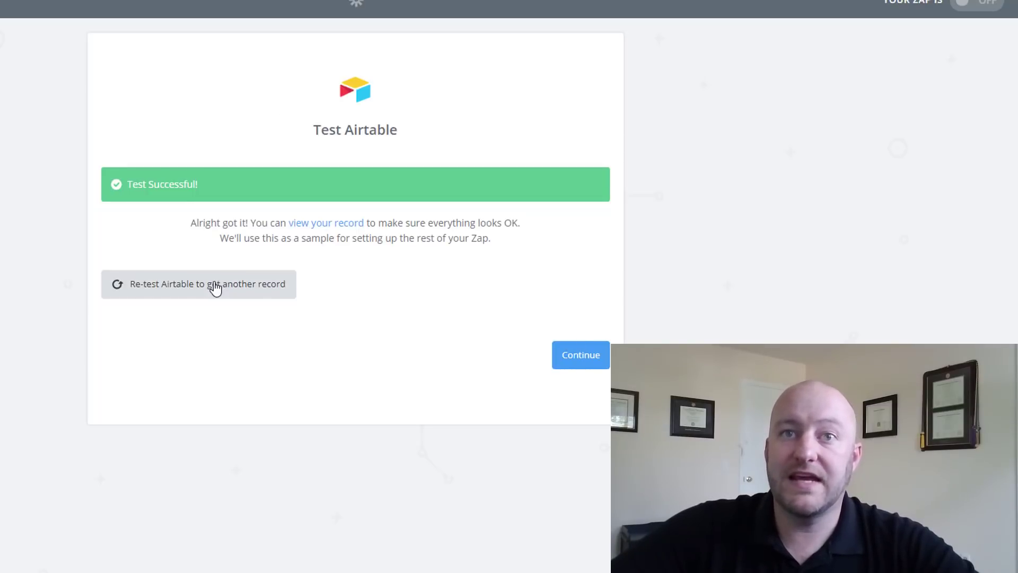
{"action": "left_click", "coordinate": [198, 284]}
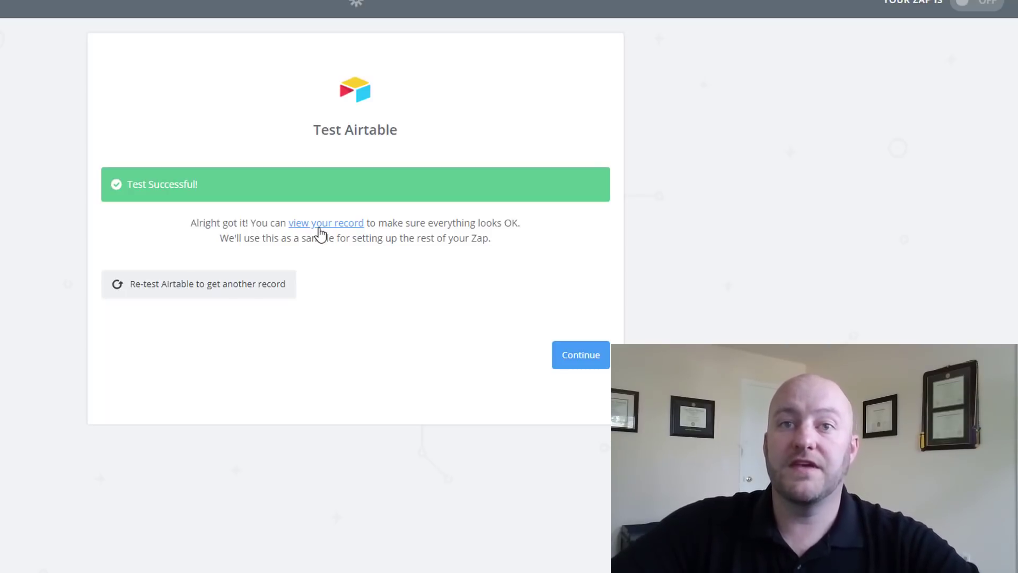
{"action": "left_click", "coordinate": [325, 222]}
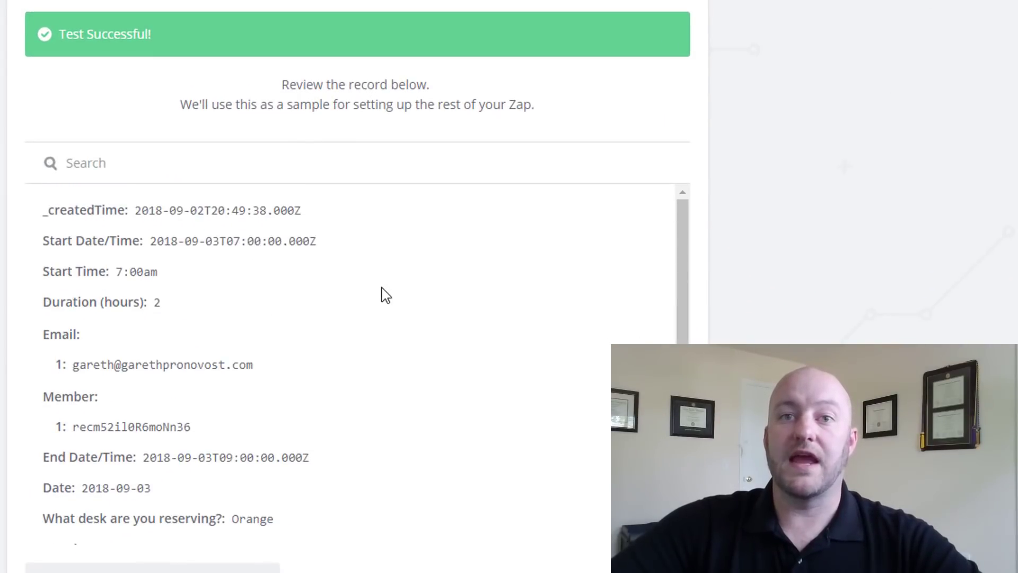
{"action": "scroll", "scroll_direction": "down", "scroll_amount": 3}
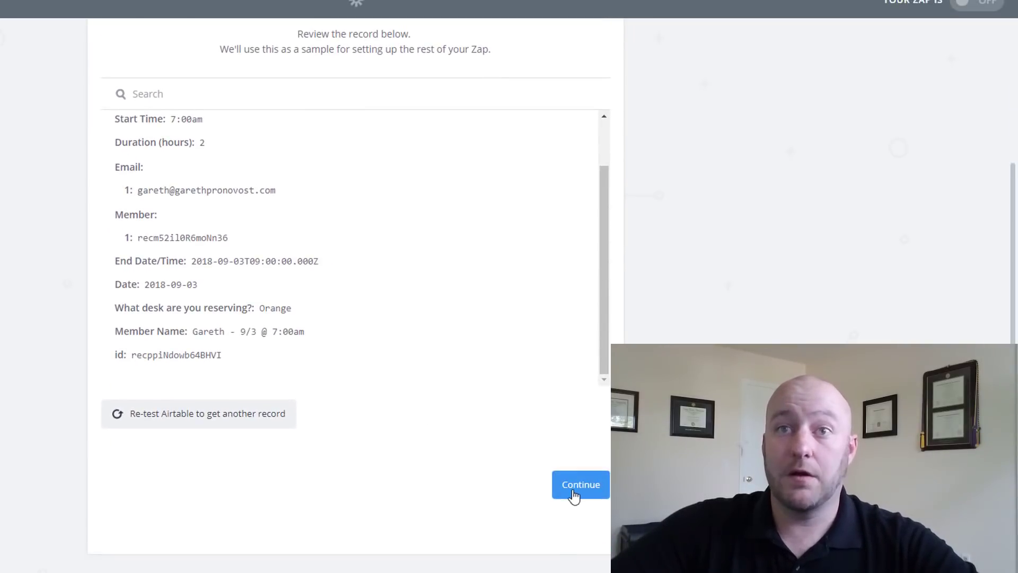
{"action": "left_click", "coordinate": [579, 484]}
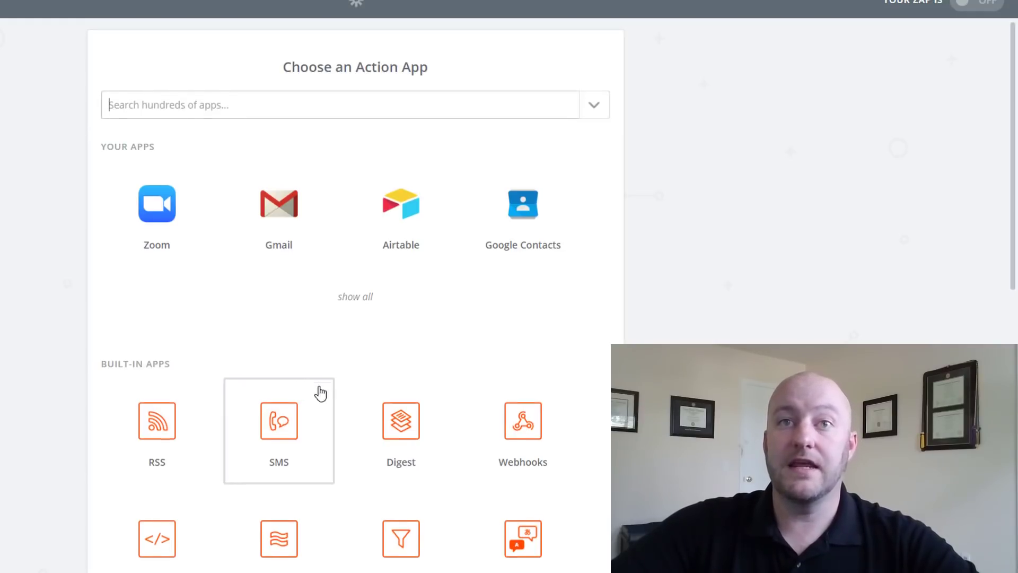
Step: Choose Email by Zapier with the Send Outbound Email action
{"action": "scroll", "scroll_direction": "down", "scroll_amount": 3}
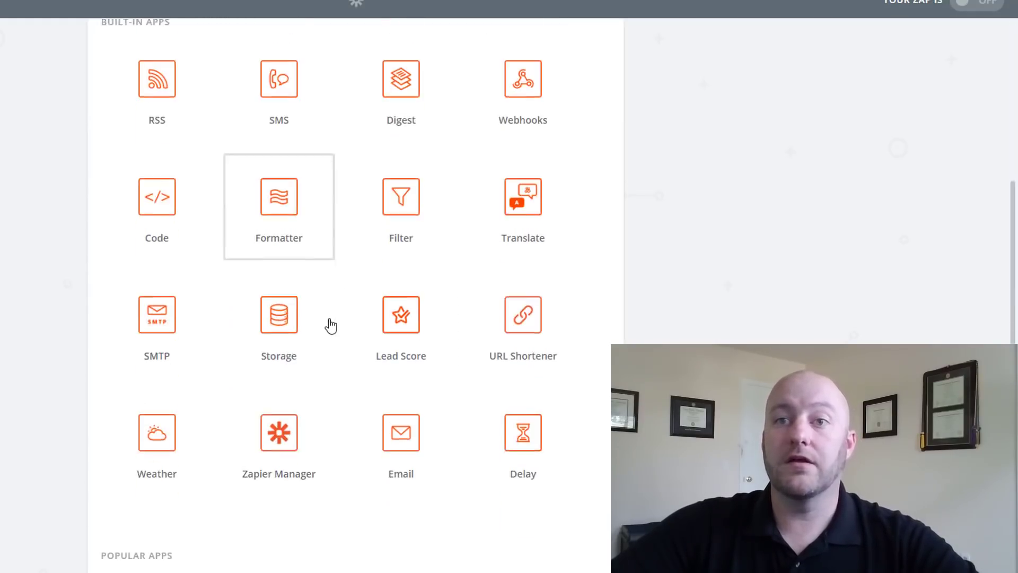
{"action": "left_click", "coordinate": [278, 206]}
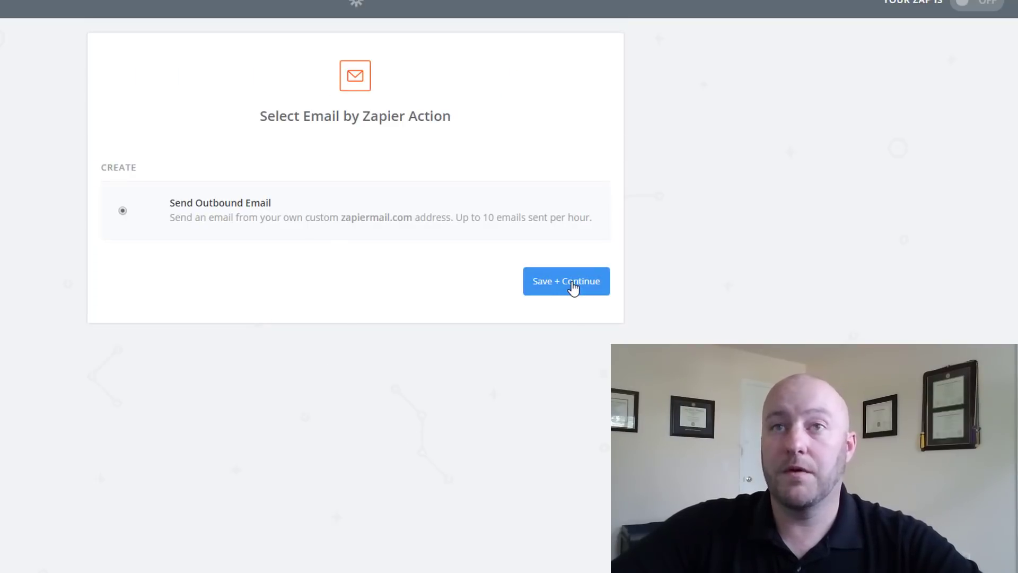
{"action": "left_click", "coordinate": [566, 281]}
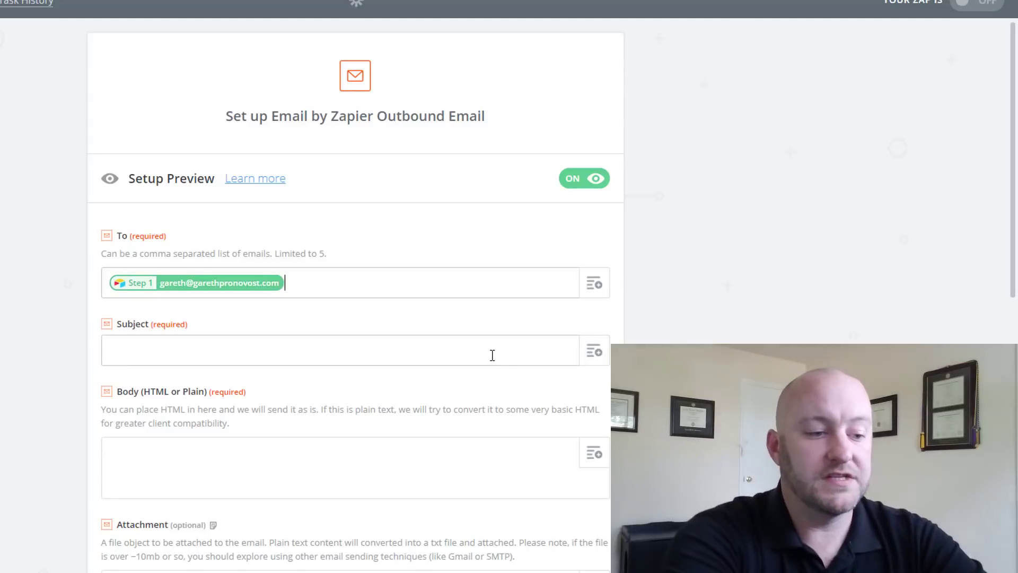
Step: Address the email to the Step 1 email, subject 'Co-working Desk Reservation', with a personalised body
{"action": "type", "text": "Co-working Desk Reserv"}
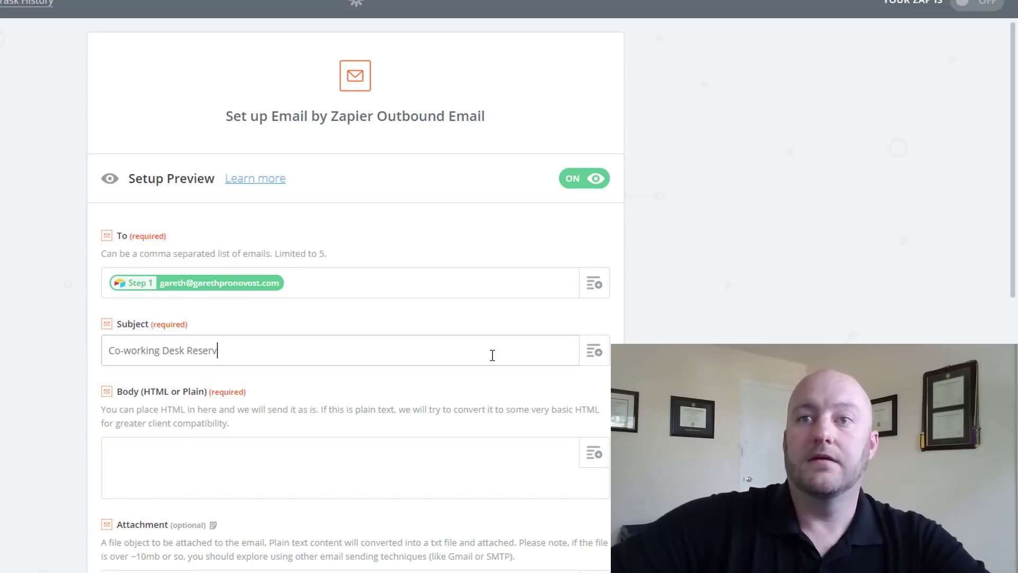
{"action": "type", "text": "ation"}
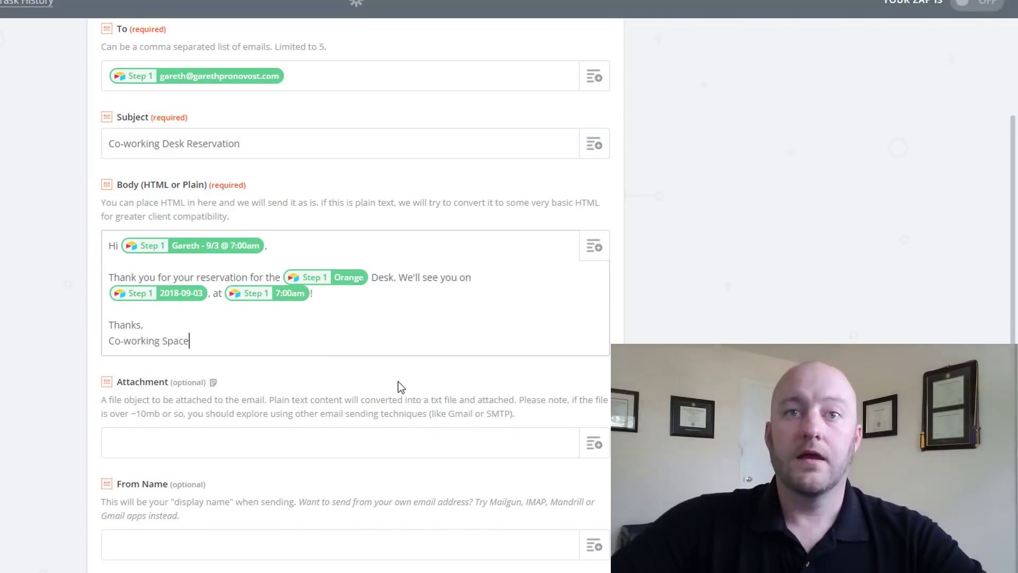
{"action": "scroll", "scroll_direction": "down", "scroll_amount": 3}
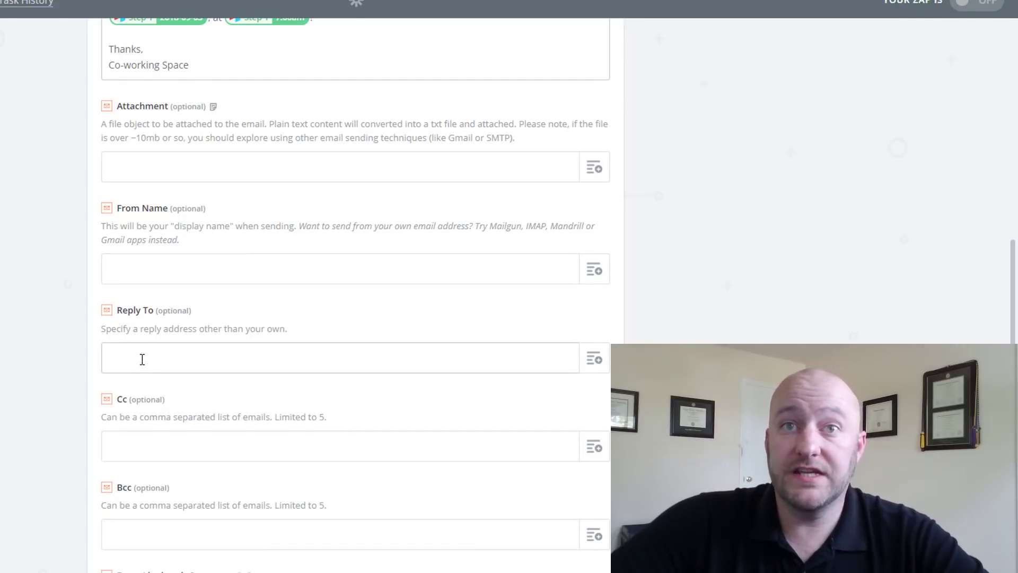
{"action": "scroll", "scroll_direction": "down", "scroll_amount": 3}
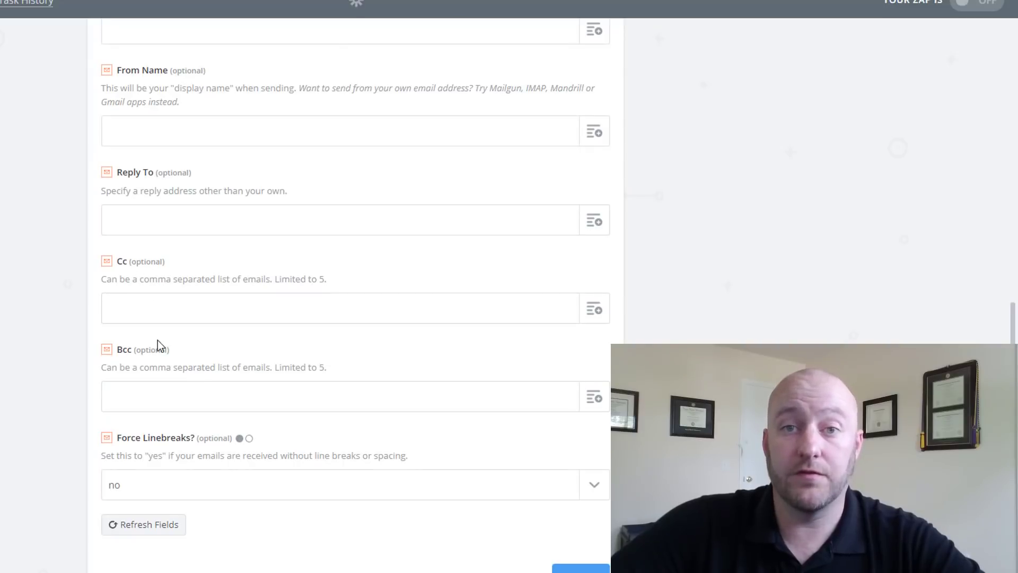
{"action": "scroll", "scroll_direction": "down", "scroll_amount": 3}
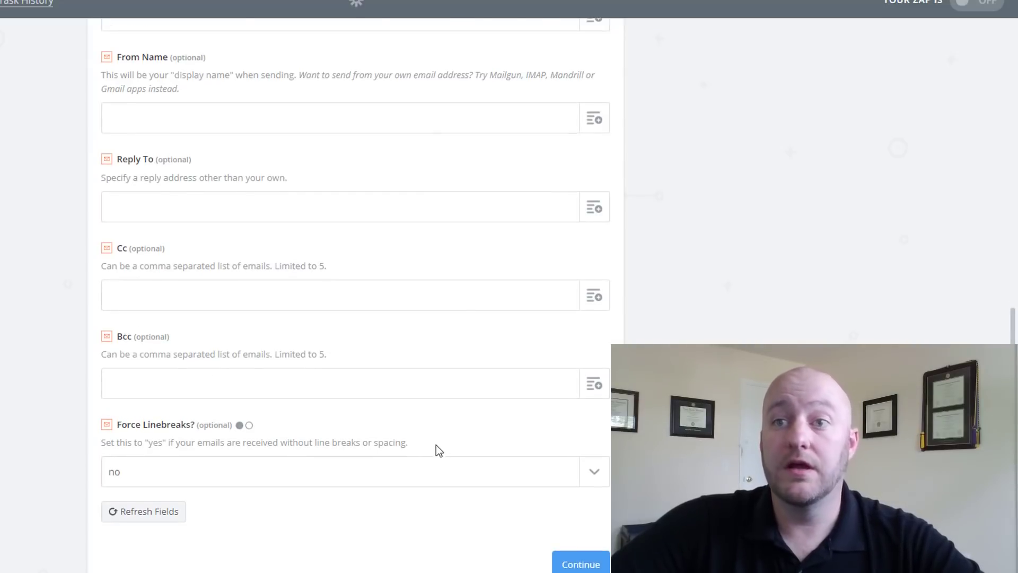
{"action": "scroll", "scroll_direction": "down", "scroll_amount": 3}
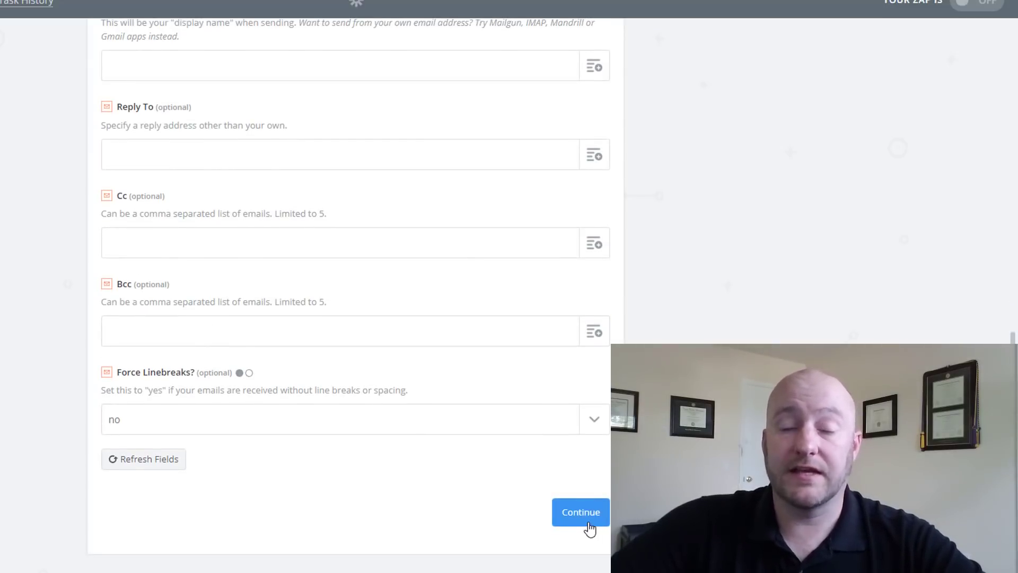
{"action": "left_click", "coordinate": [580, 512]}
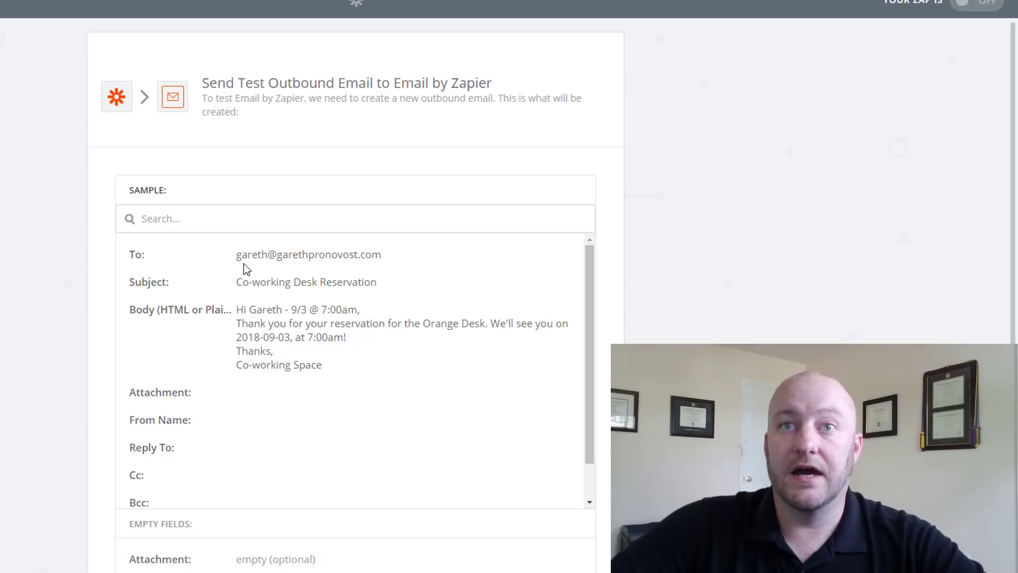
Step: Send a test outbound email from Email by Zapier and finish the zap
{"action": "left_click_drag", "start_coordinate": [237, 254], "coordinate": [349, 253]}
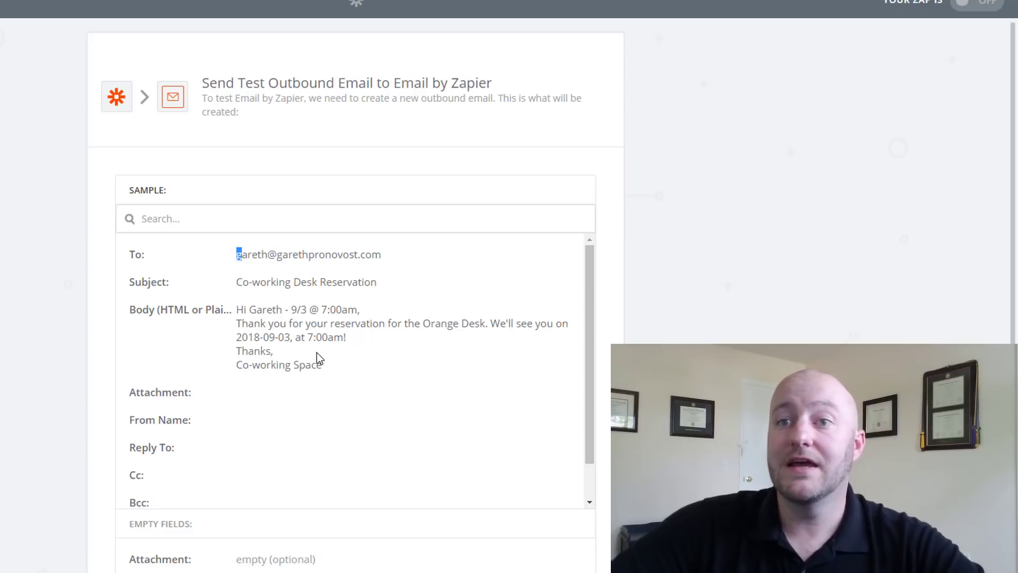
{"action": "scroll", "scroll_direction": "down", "scroll_amount": 3}
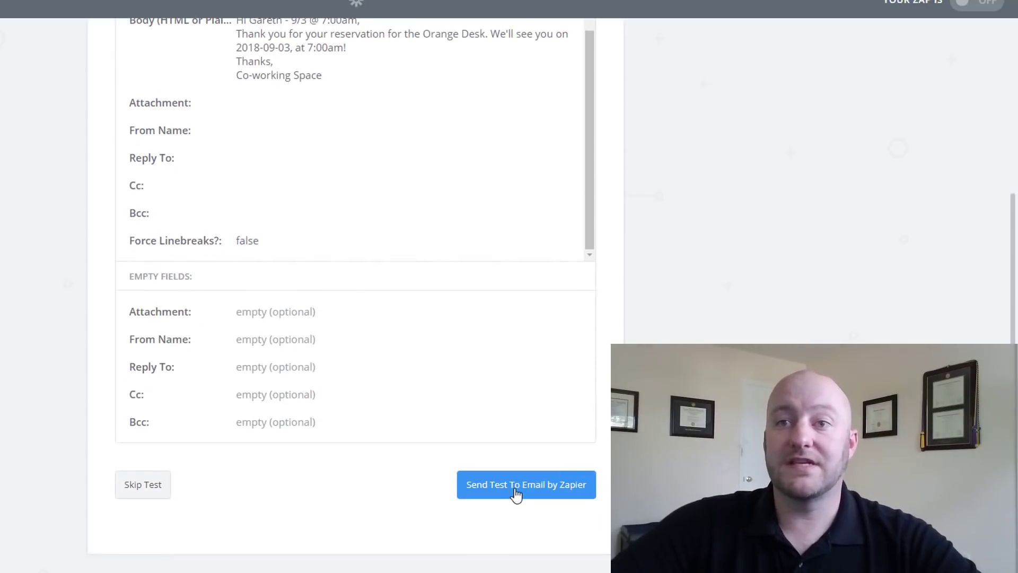
{"action": "left_click", "coordinate": [525, 484]}
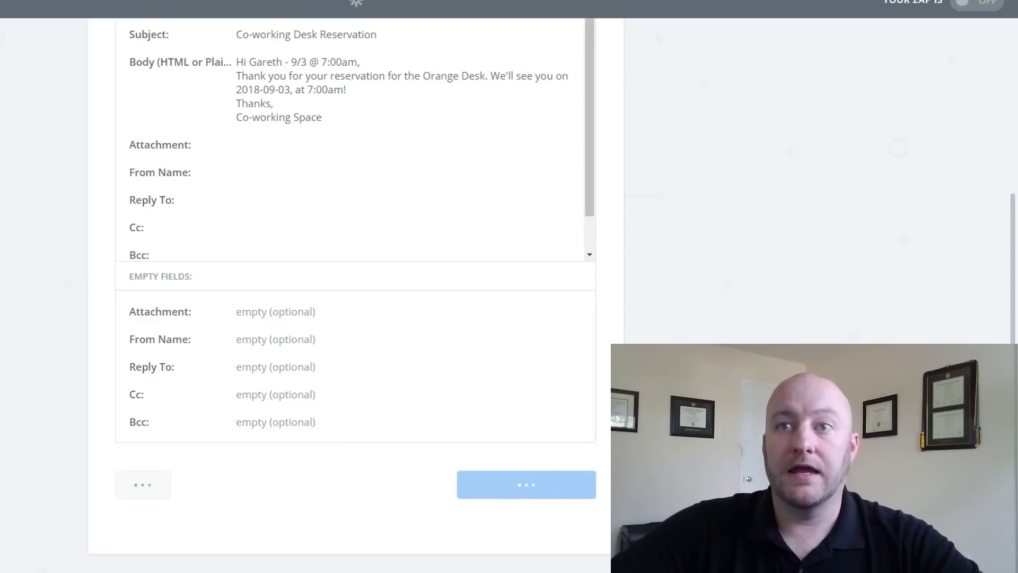
{"action": "left_click", "coordinate": [525, 484]}
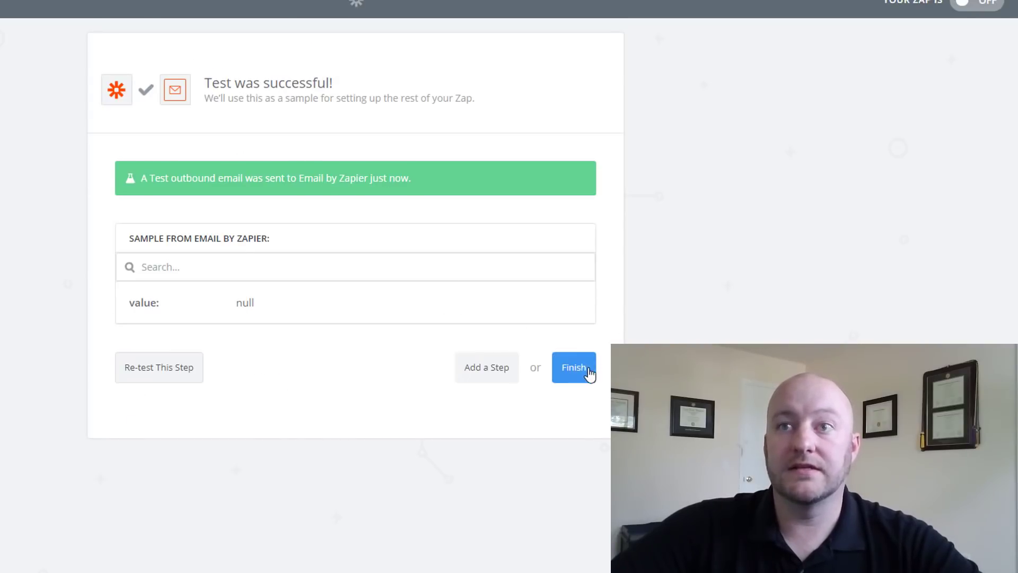
{"action": "left_click", "coordinate": [573, 367]}
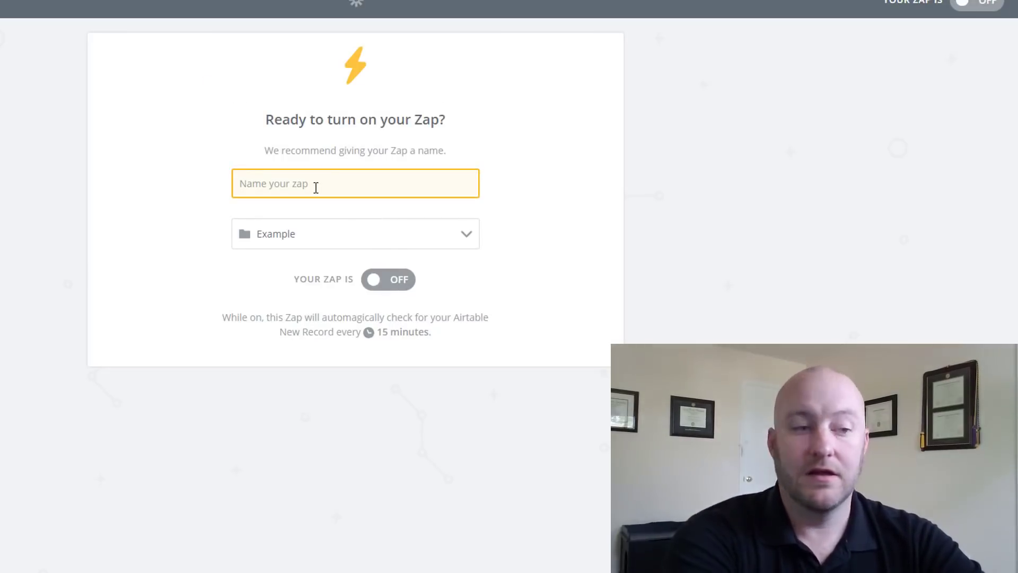
Step: Name the zap 'Email Reservations' and turn it on
{"action": "type", "text": "Email Reservations"}
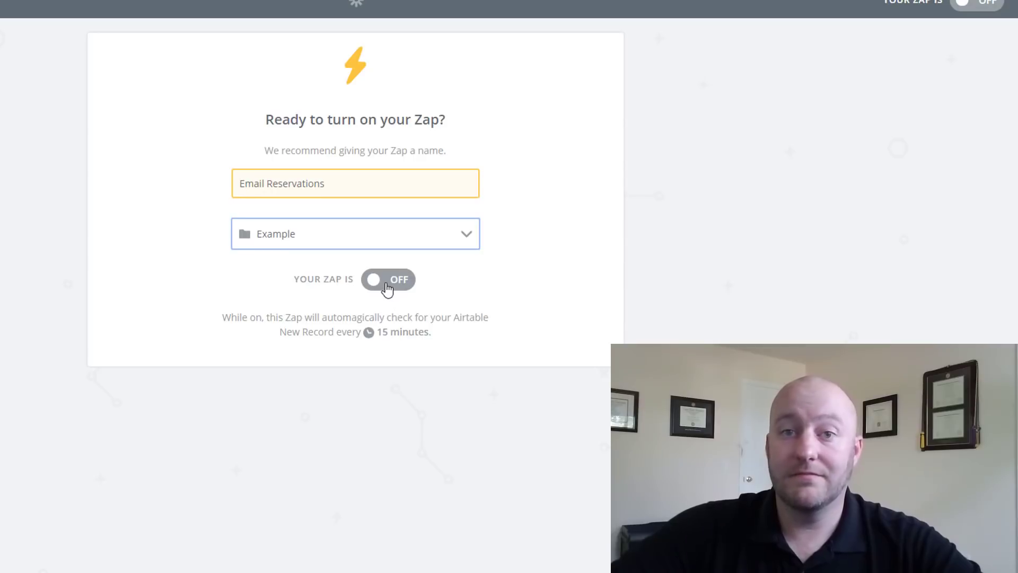
{"action": "left_click", "coordinate": [387, 279]}
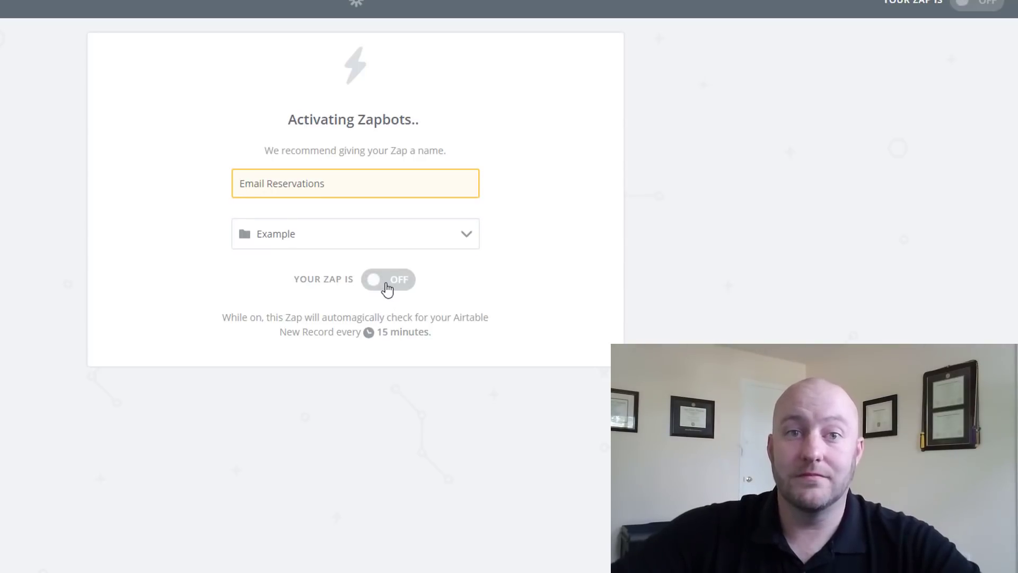